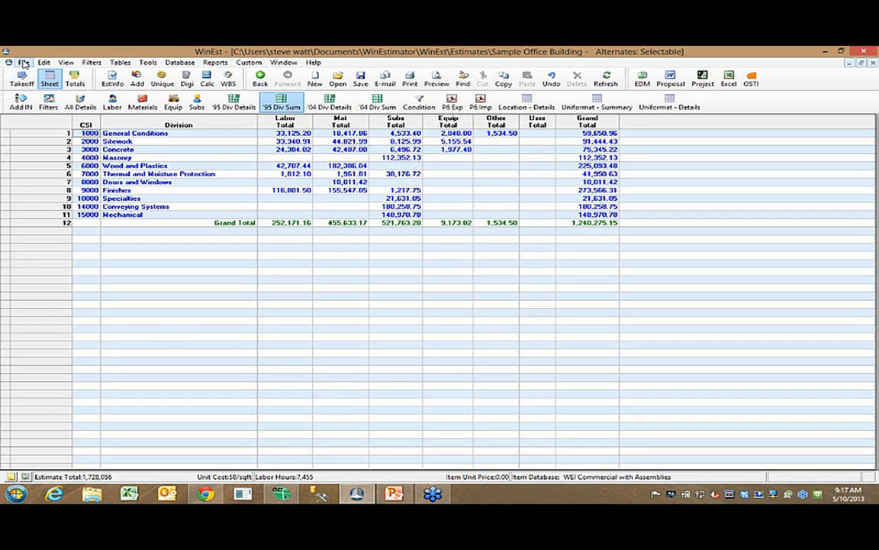
Glance at the File commands and flip between the 1995 and 2004 division summaries
left_click(24, 61)
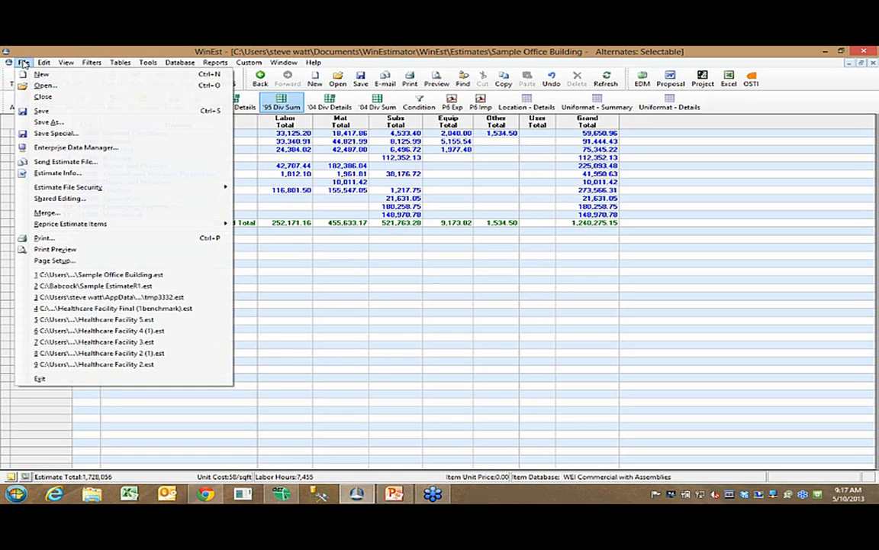
left_click(66, 61)
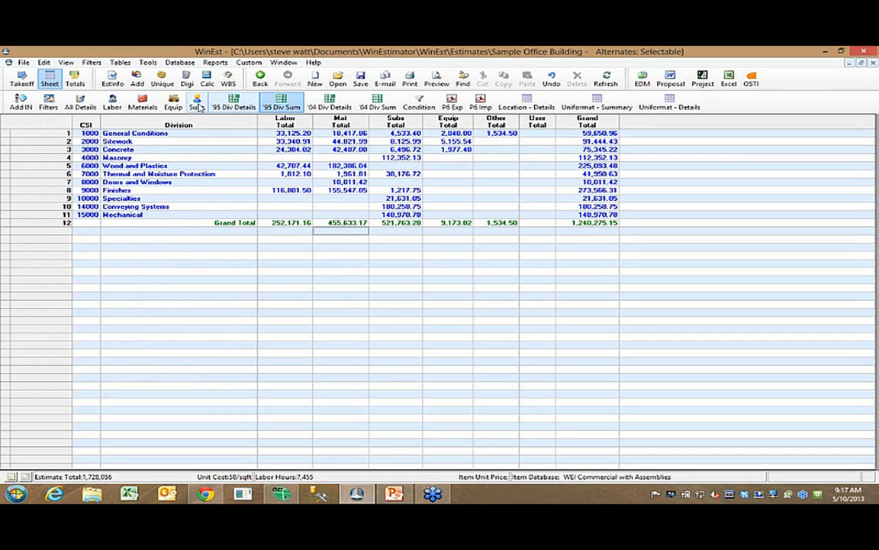
mouse_move(142, 99)
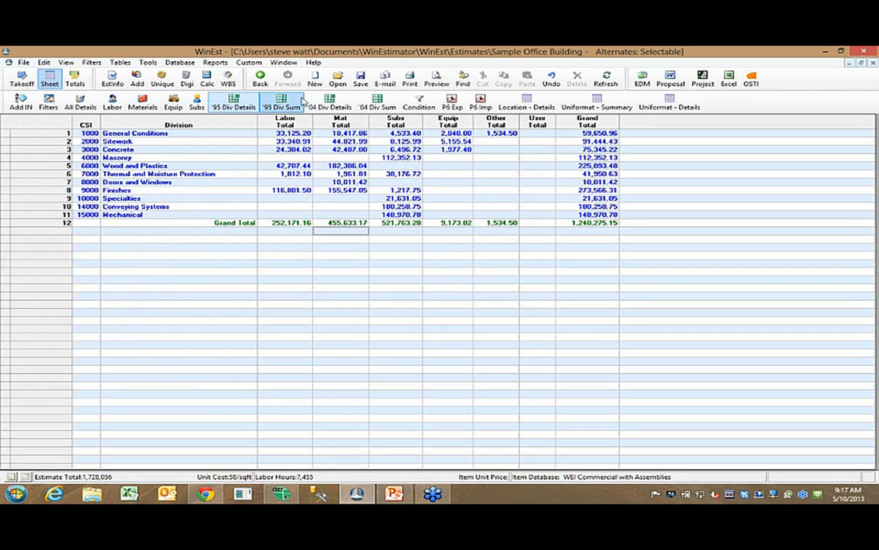
left_click(377, 101)
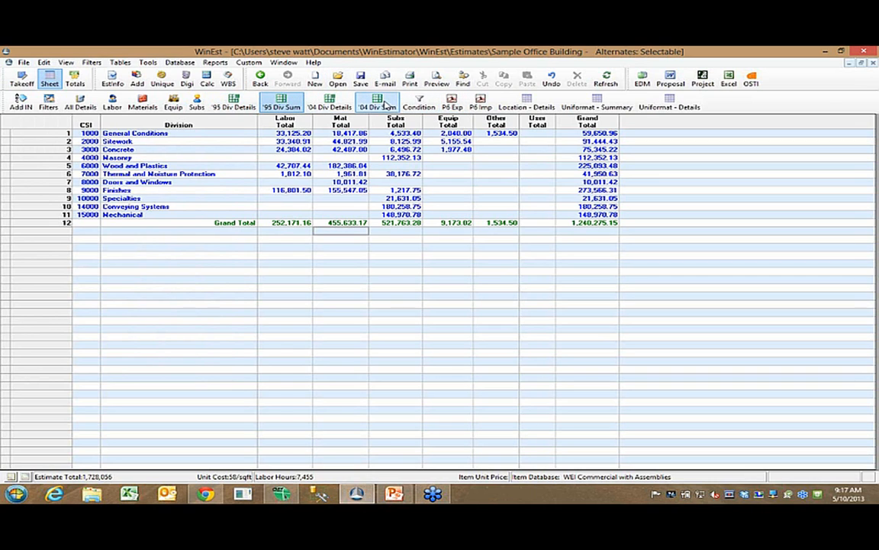
left_click(330, 101)
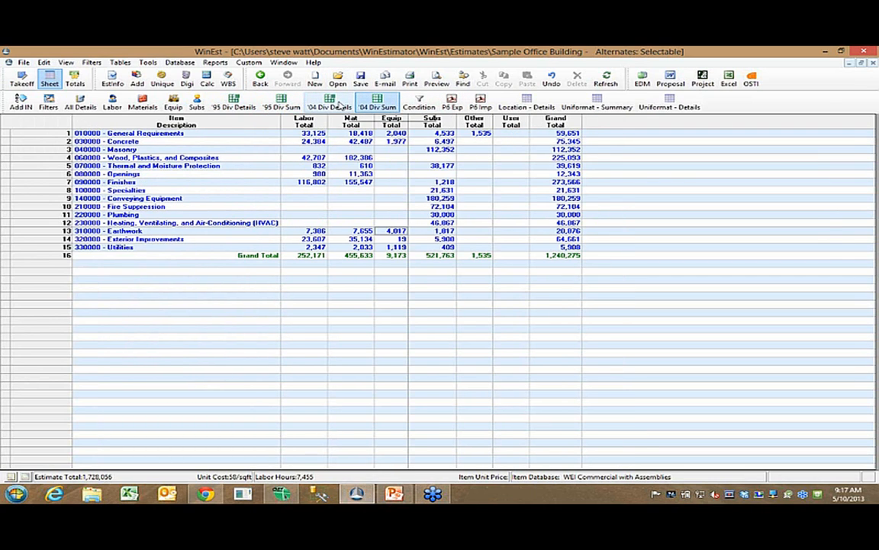
left_click(281, 101)
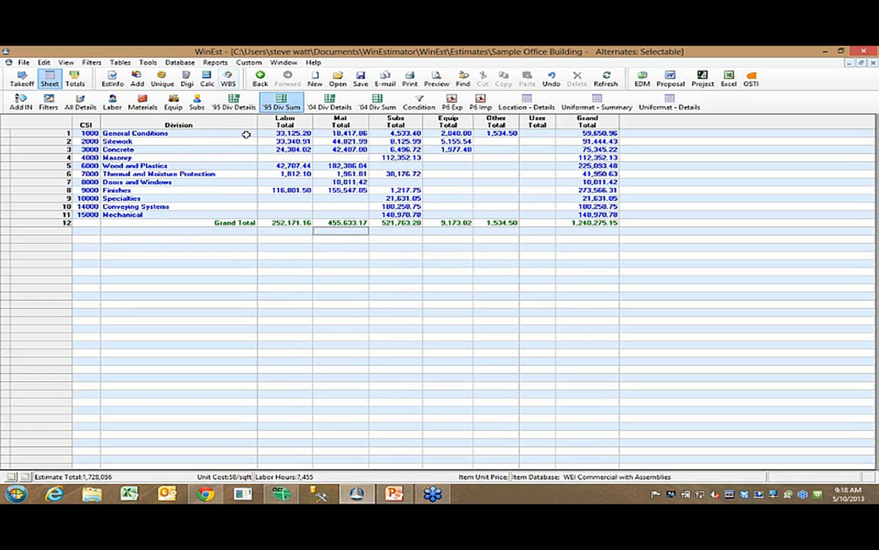
Dismiss the summary sheet's actions and show totals by 2004 MasterFormat division
right_click(290, 141)
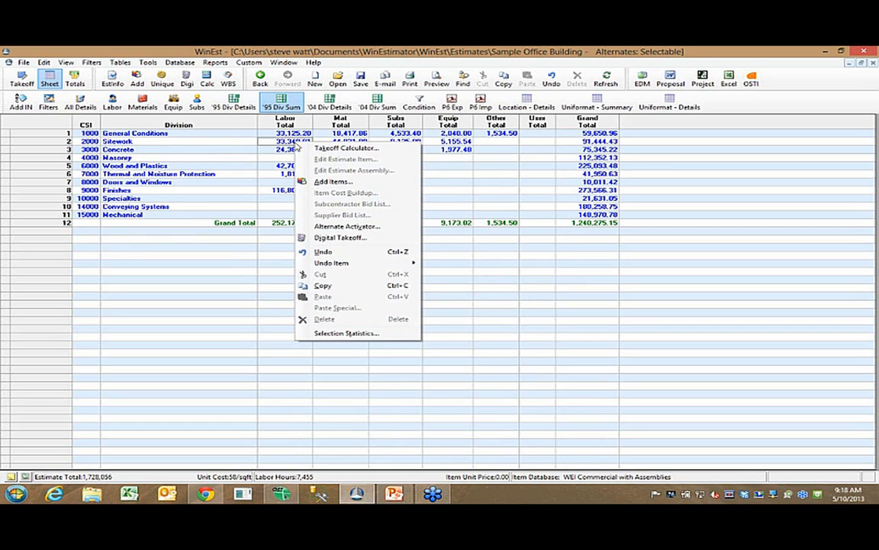
left_click(220, 149)
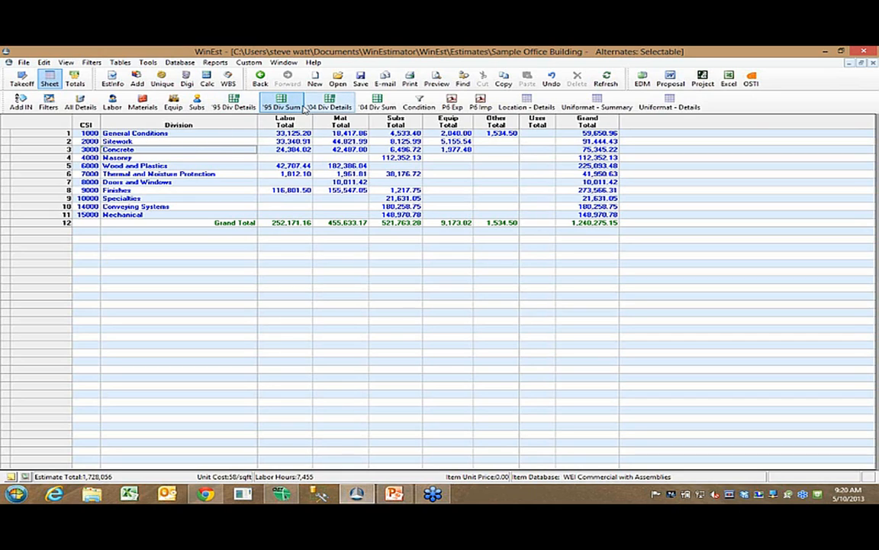
mouse_move(280, 100)
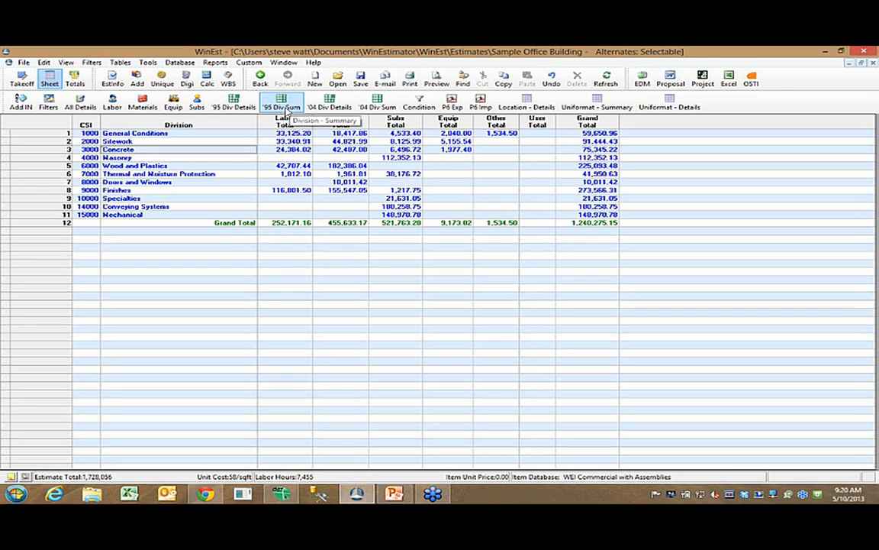
mouse_move(226, 150)
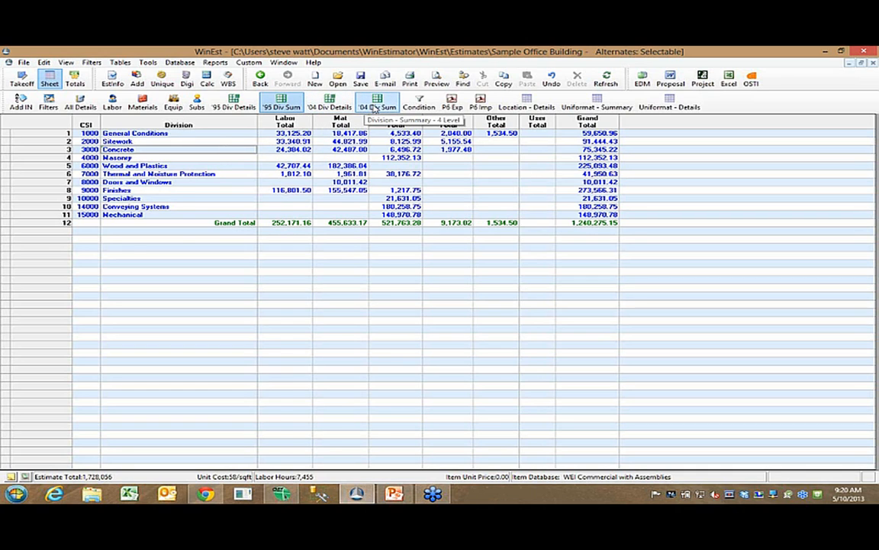
left_click(377, 104)
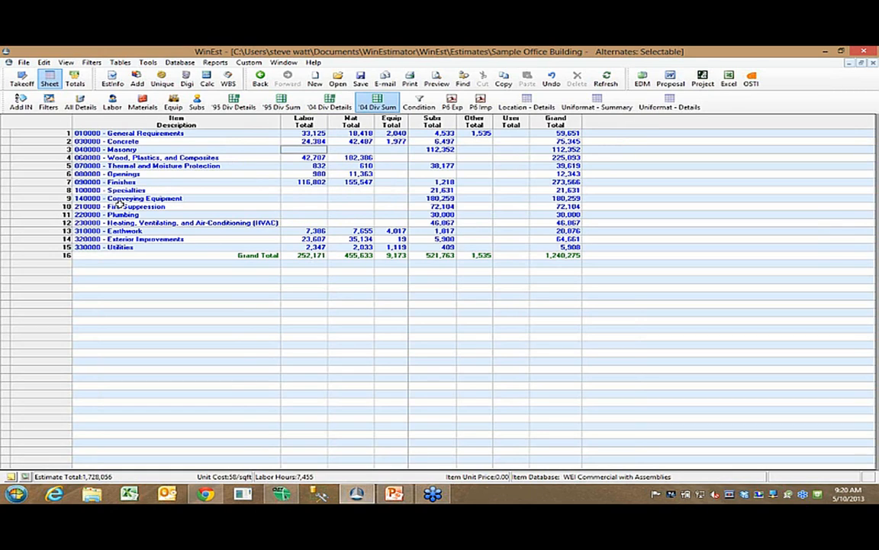
mouse_move(382, 105)
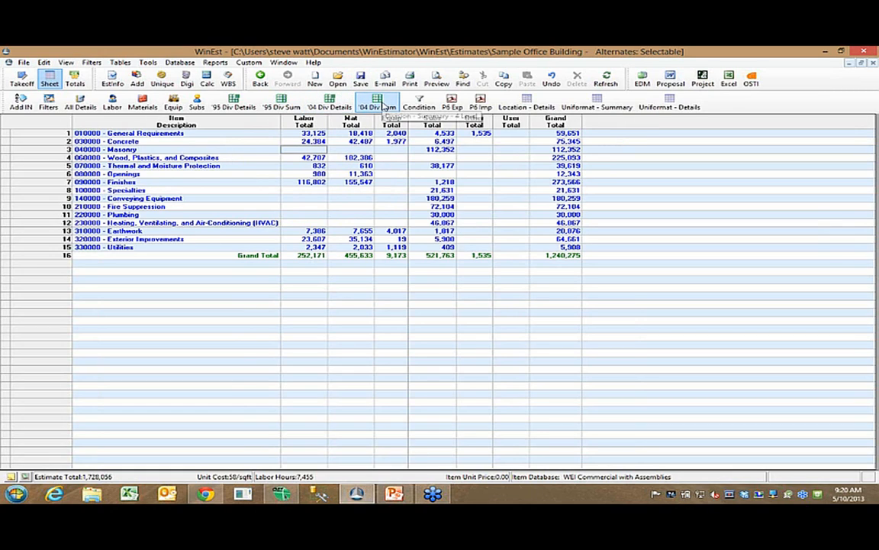
mouse_move(330, 104)
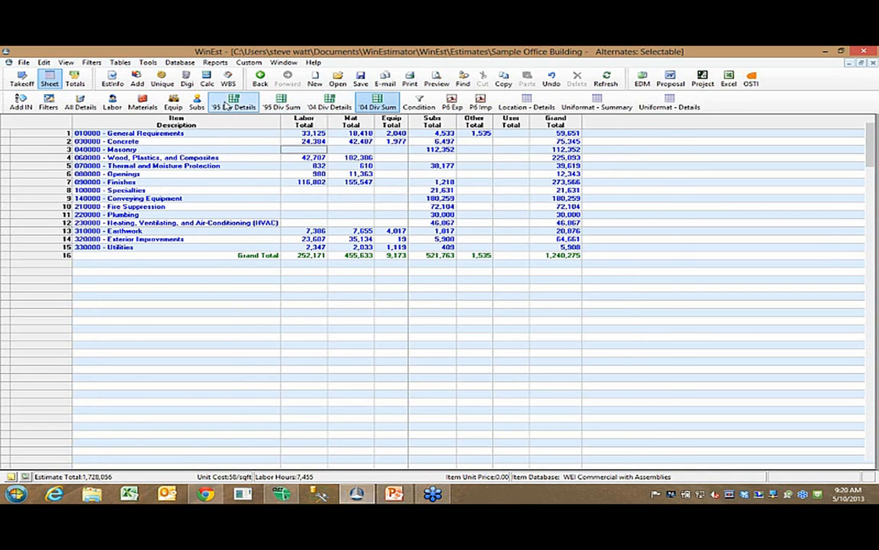
List every estimate item grouped by 1995 division, starting with General Conditions
left_click(234, 102)
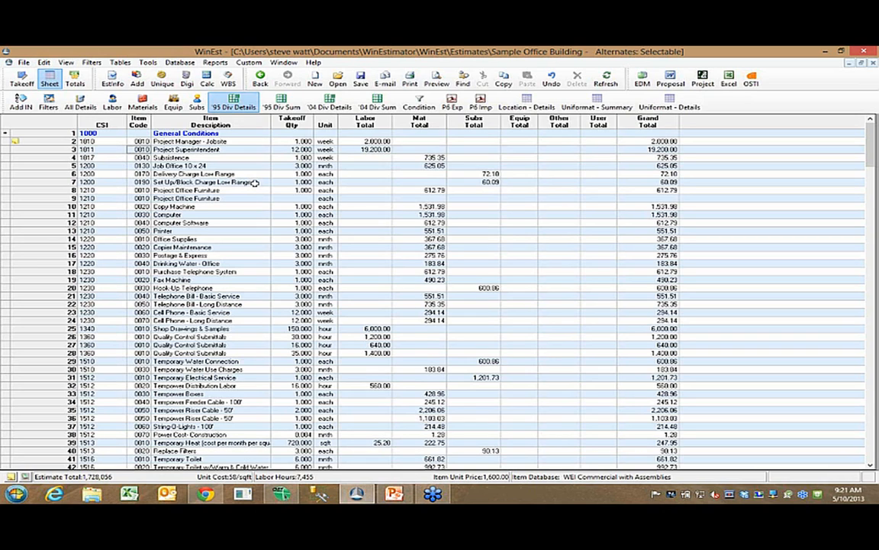
mouse_move(284, 217)
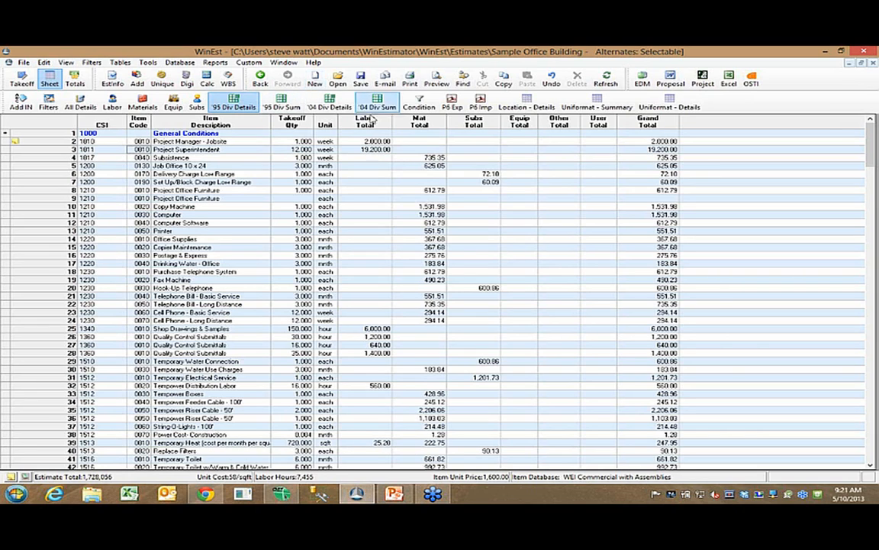
mouse_move(377, 107)
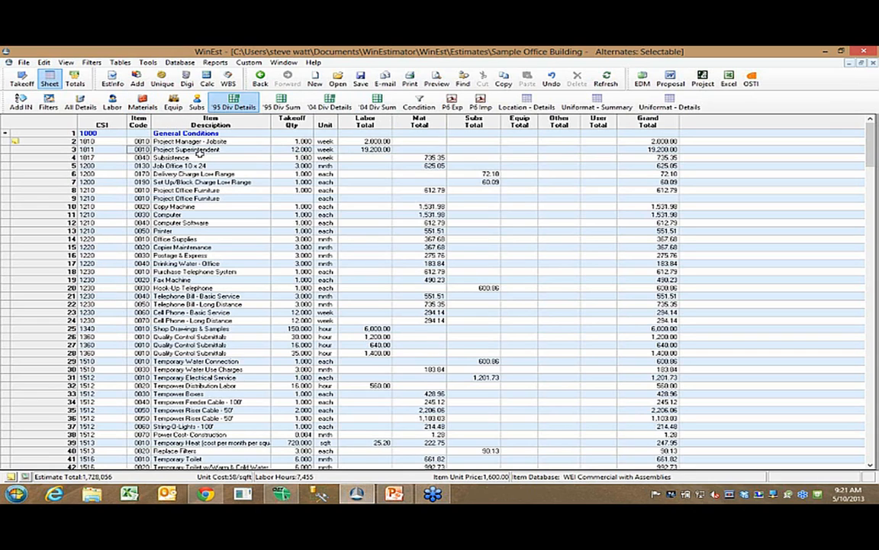
mouse_move(367, 200)
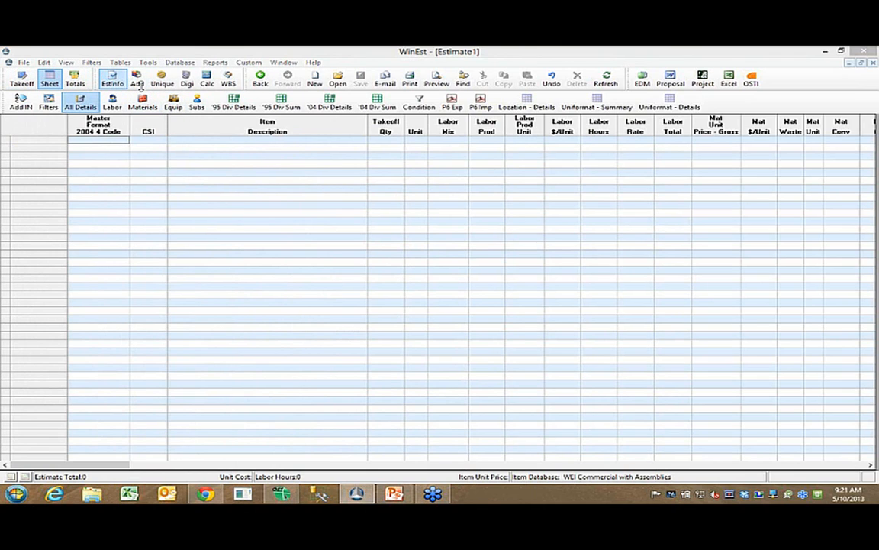
Enter the project name US Bank Building Kent Washington and size 12000
left_click(111, 77)
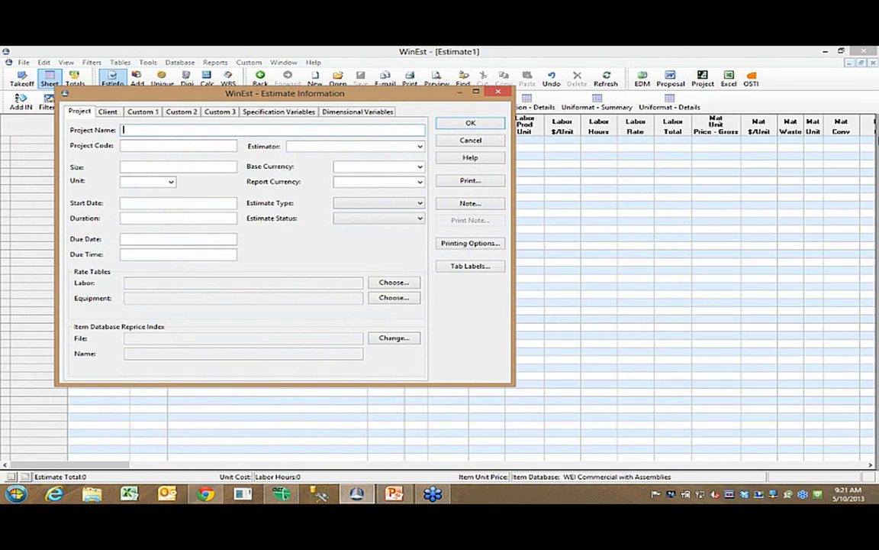
type("US")
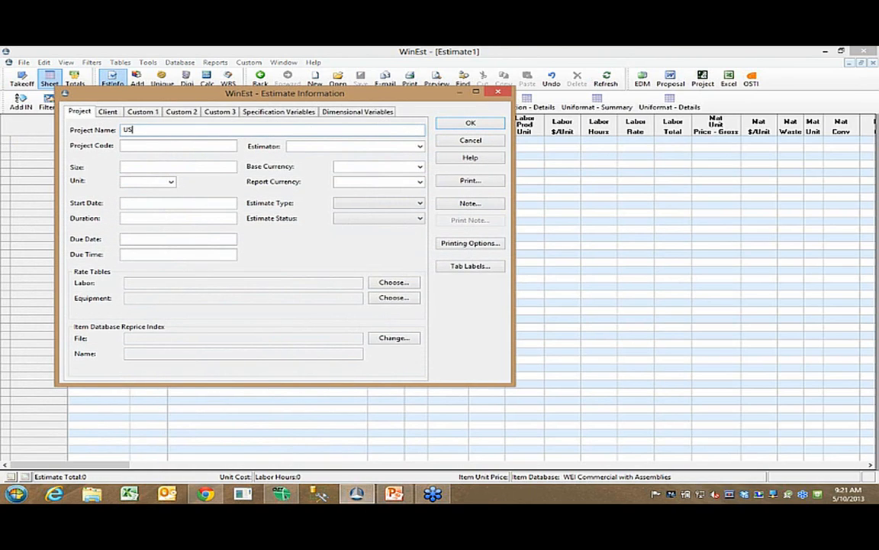
type("Bank Building")
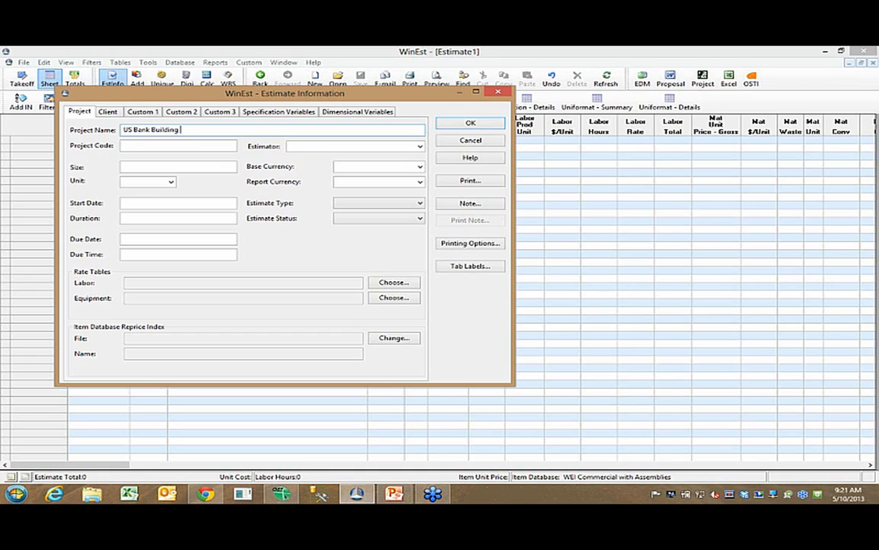
type("Kent")
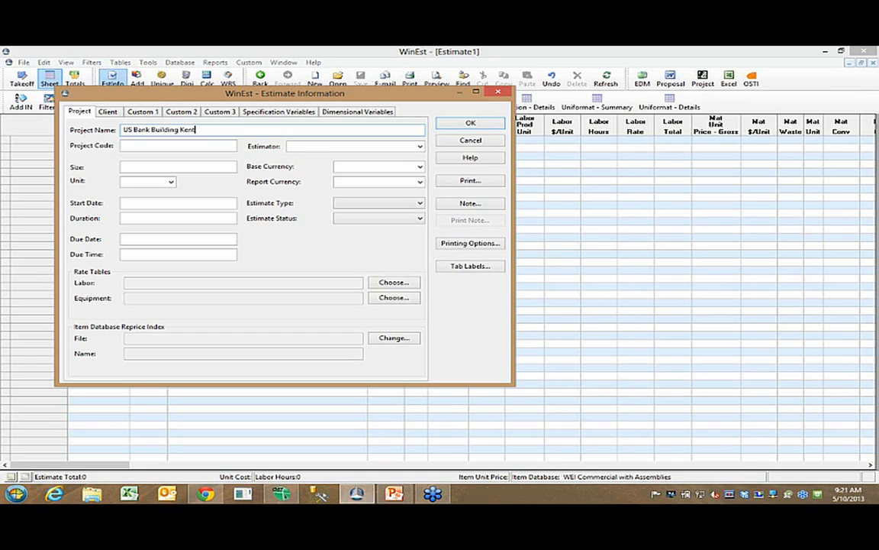
type("Washing")
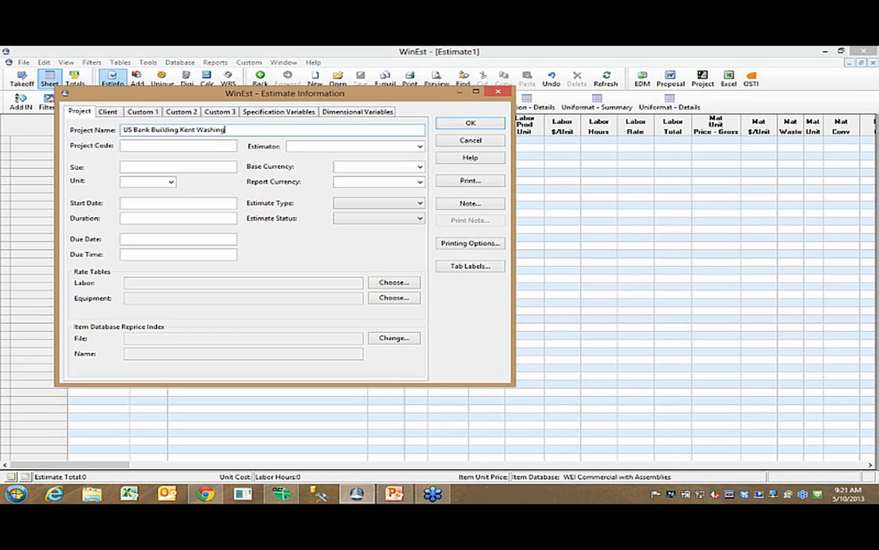
type("ton")
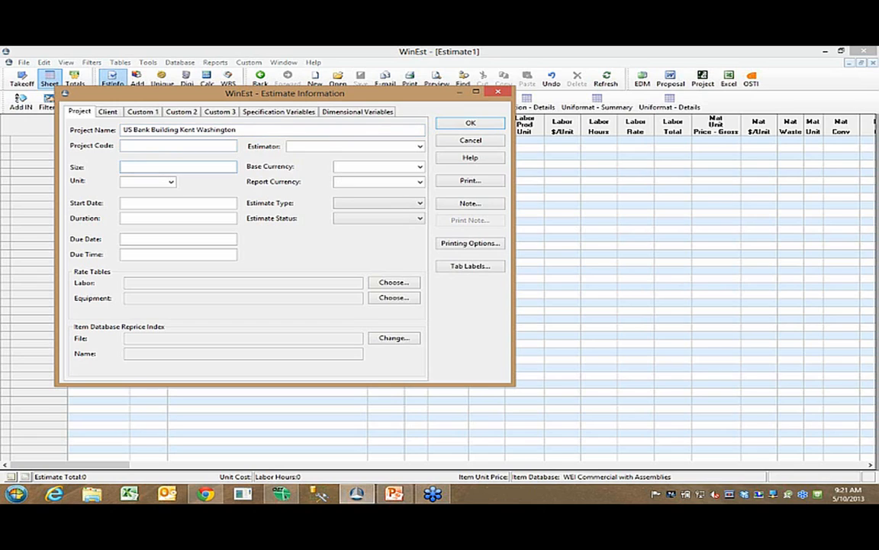
type("12000")
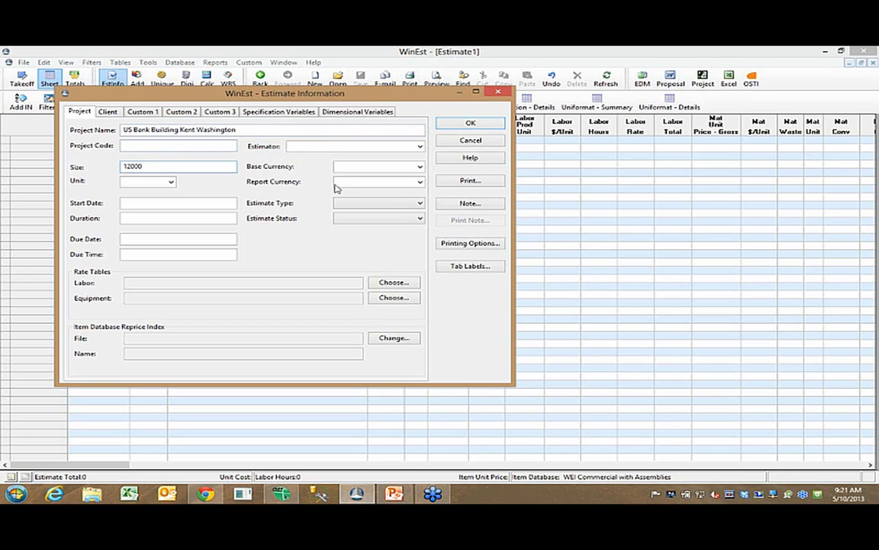
Set the project unit to SF with Sample Labor Rates and Sample Equipment Rates tables
left_click(145, 180)
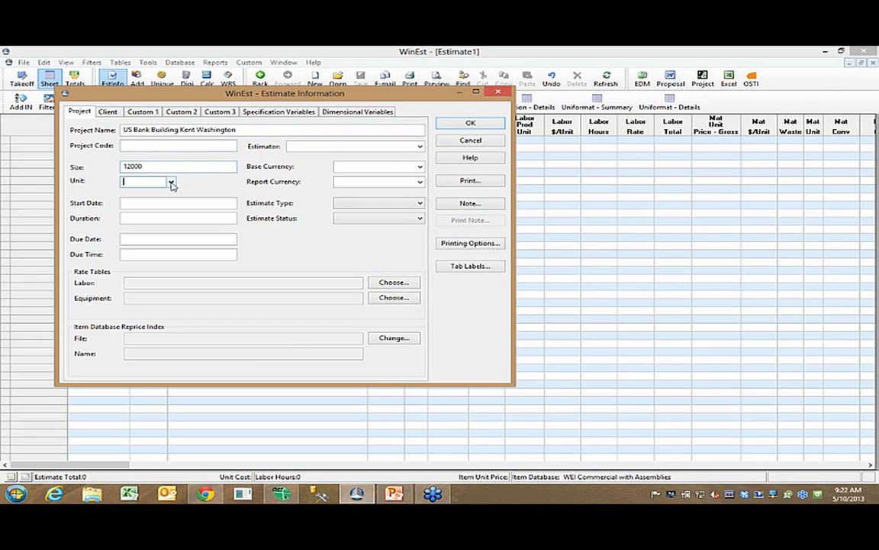
left_click(171, 186)
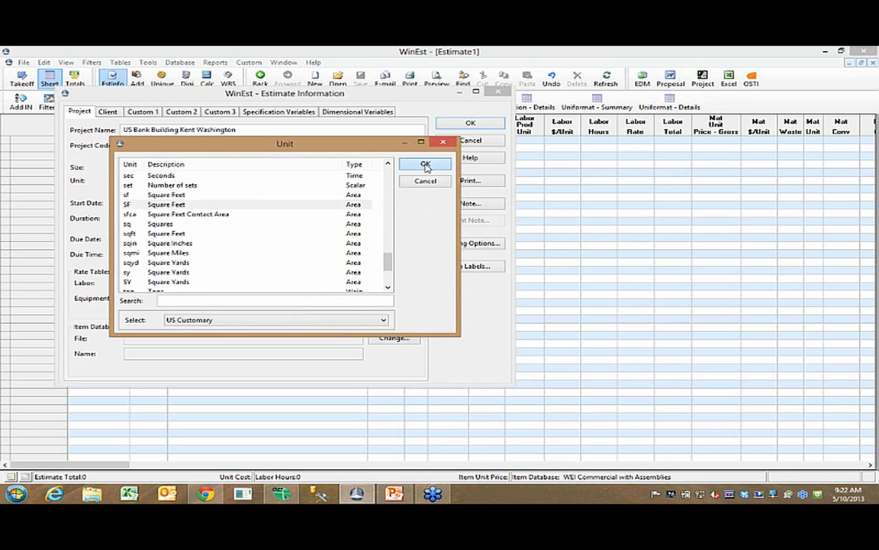
left_click(424, 165)
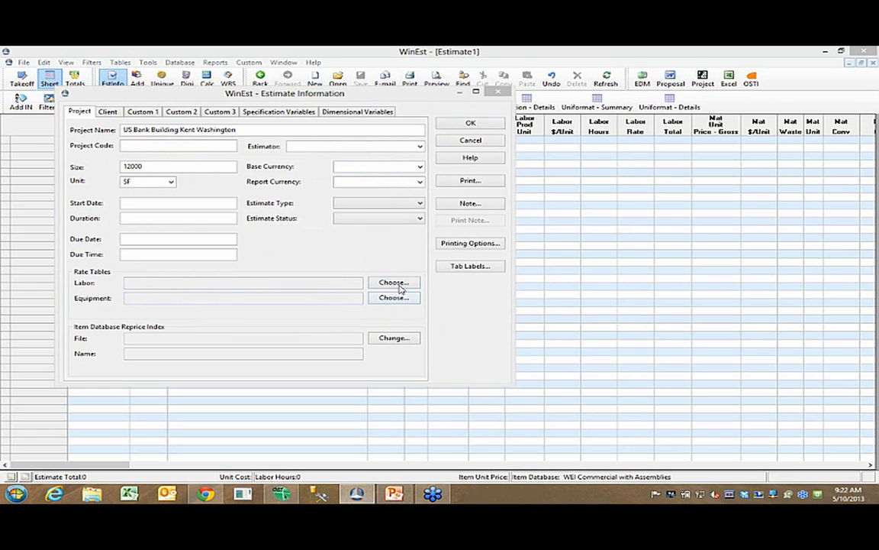
left_click(394, 283)
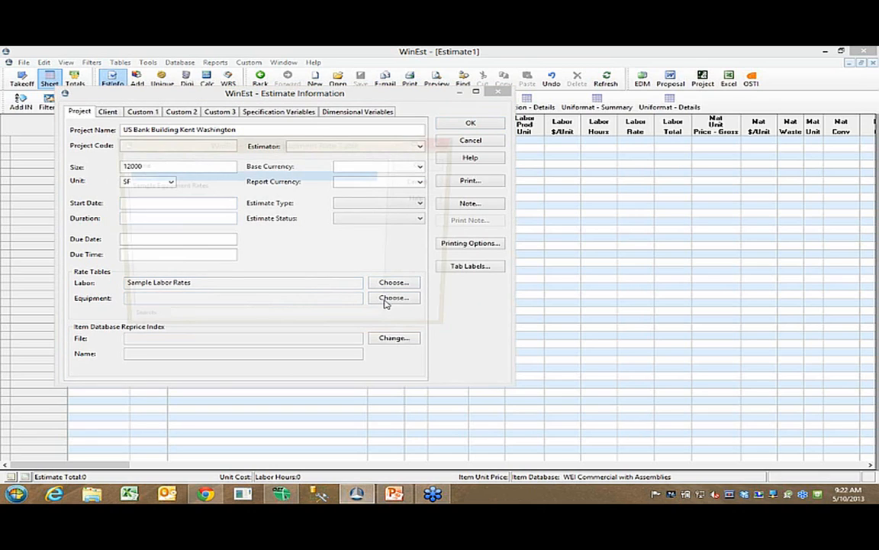
left_click(394, 297)
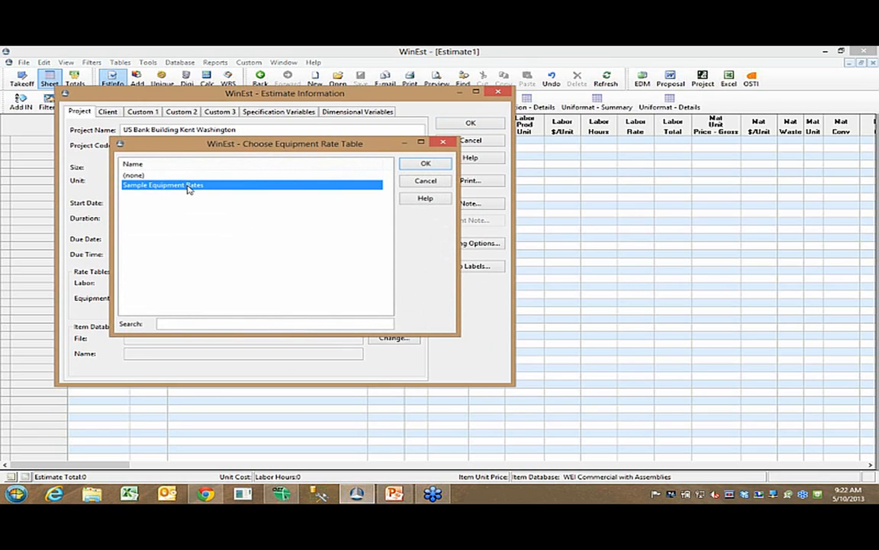
left_click(424, 163)
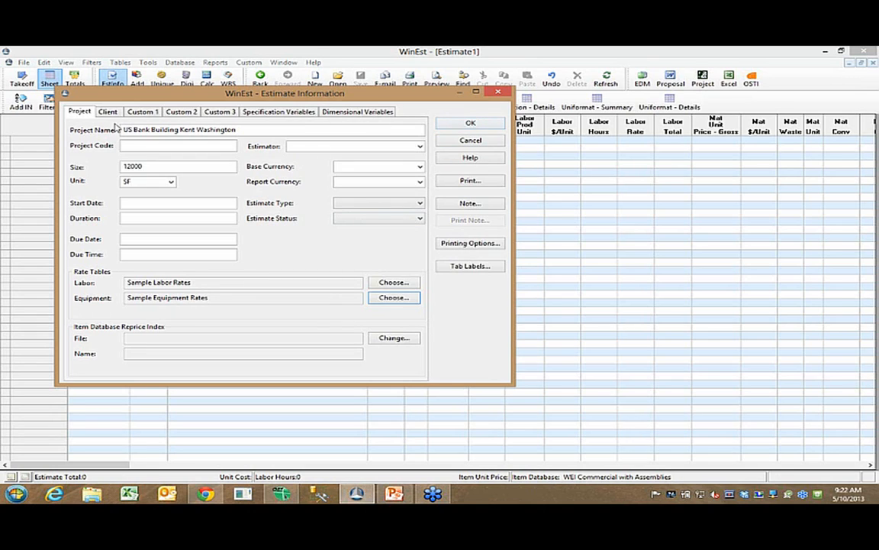
Browse the Client and Custom label pages, then return to the project details
left_click(106, 111)
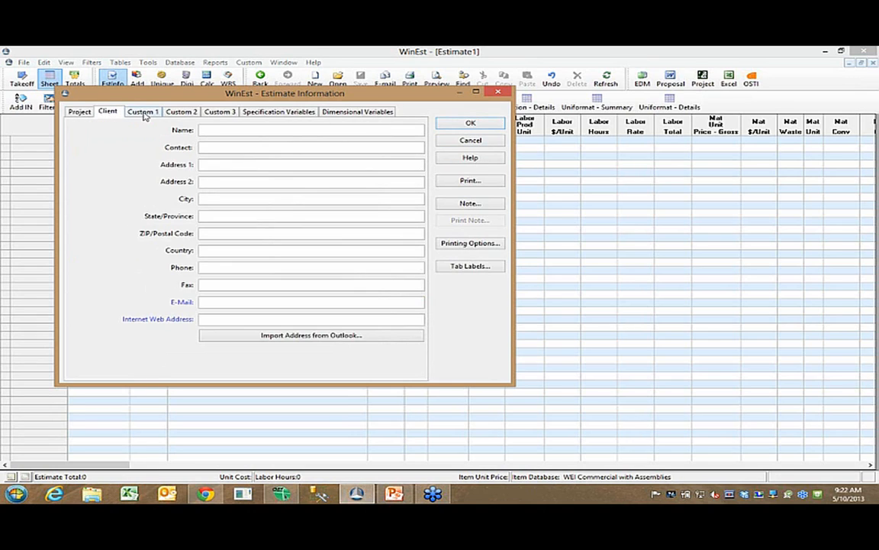
left_click(143, 111)
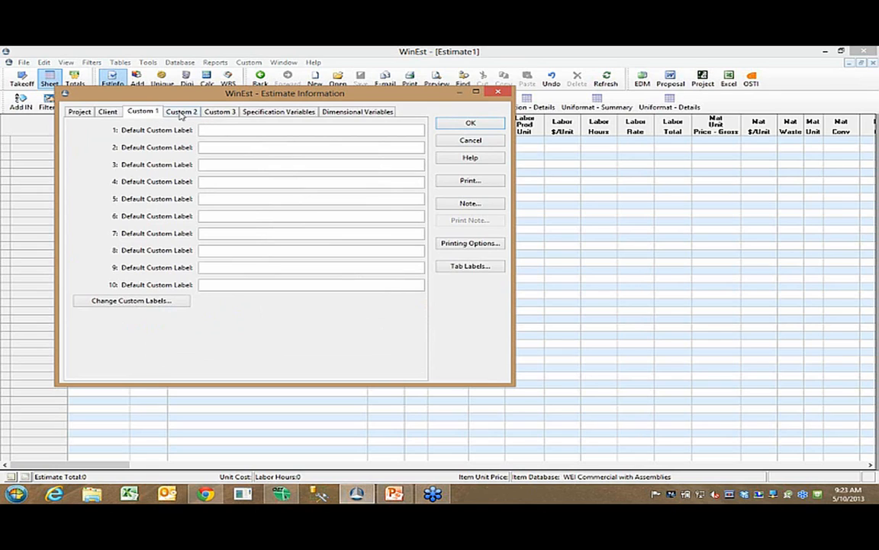
left_click(220, 112)
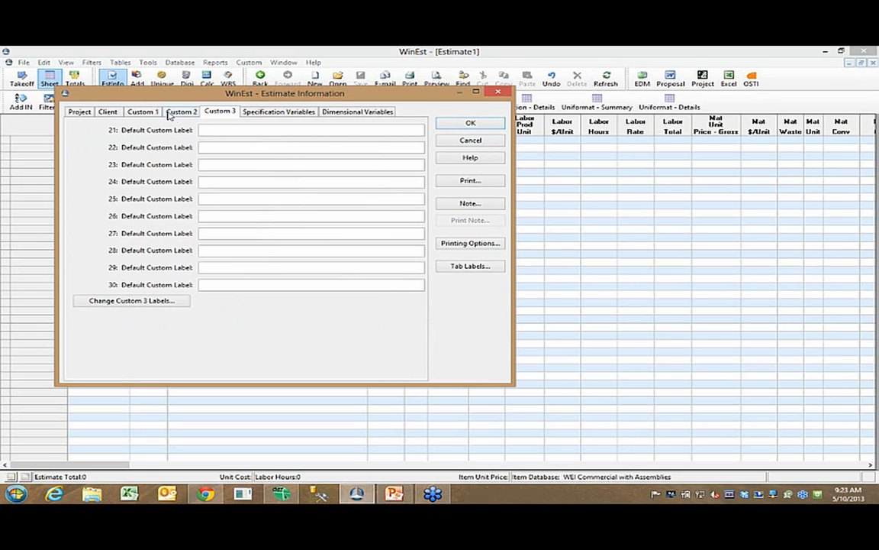
left_click(142, 111)
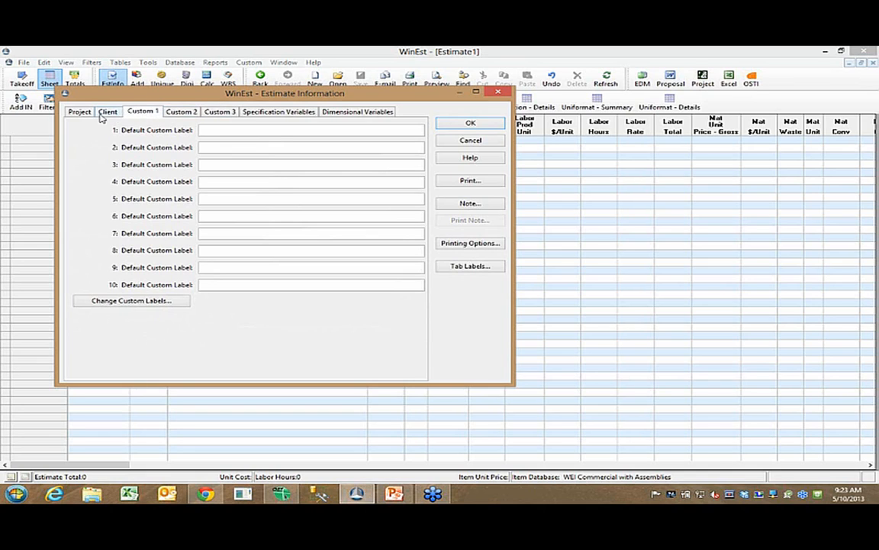
left_click(79, 112)
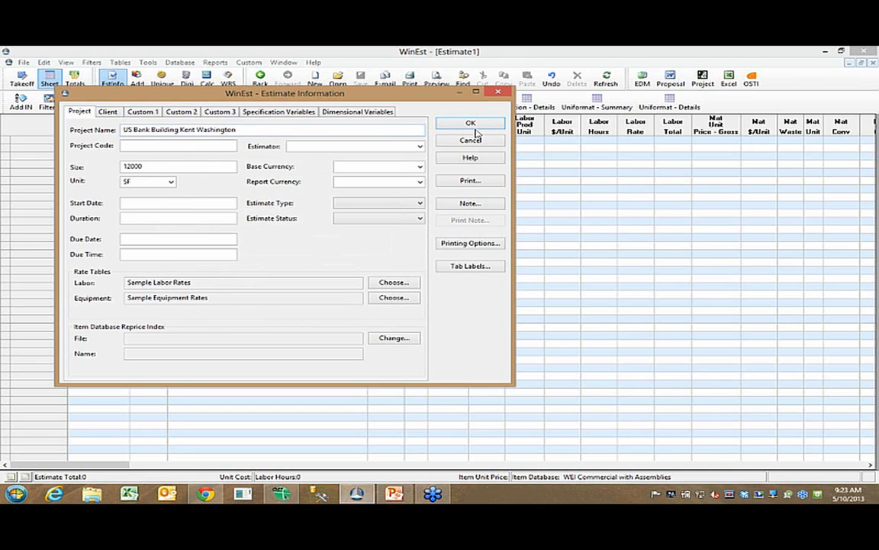
Save the estimate information and browse the assembly database to Concrete Flatwork
left_click(470, 122)
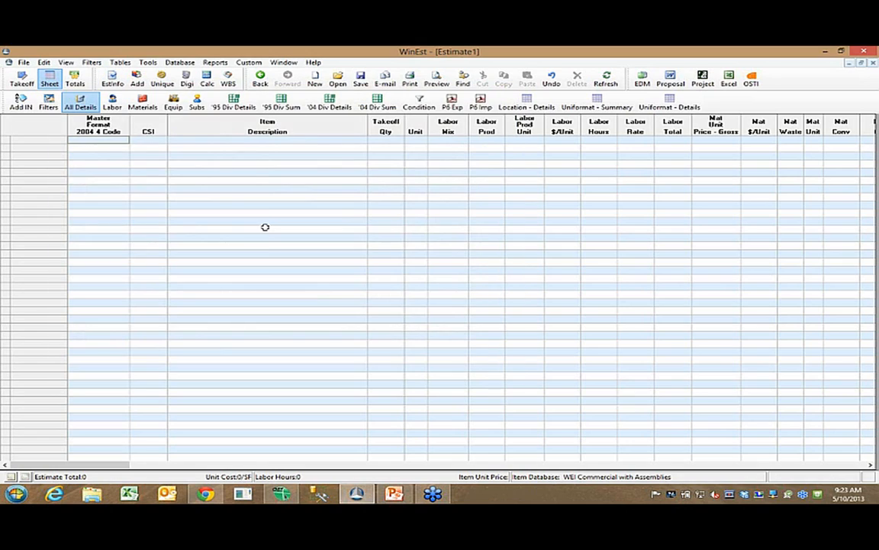
mouse_move(203, 177)
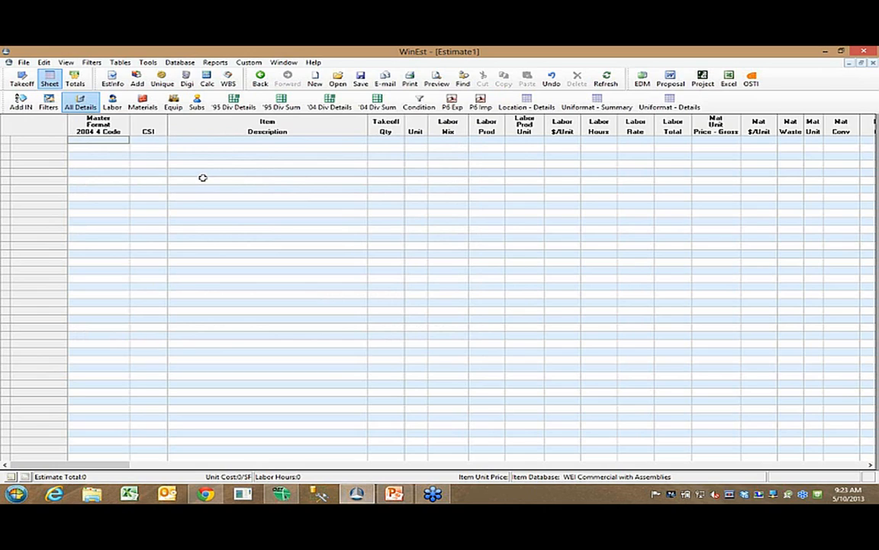
mouse_move(144, 164)
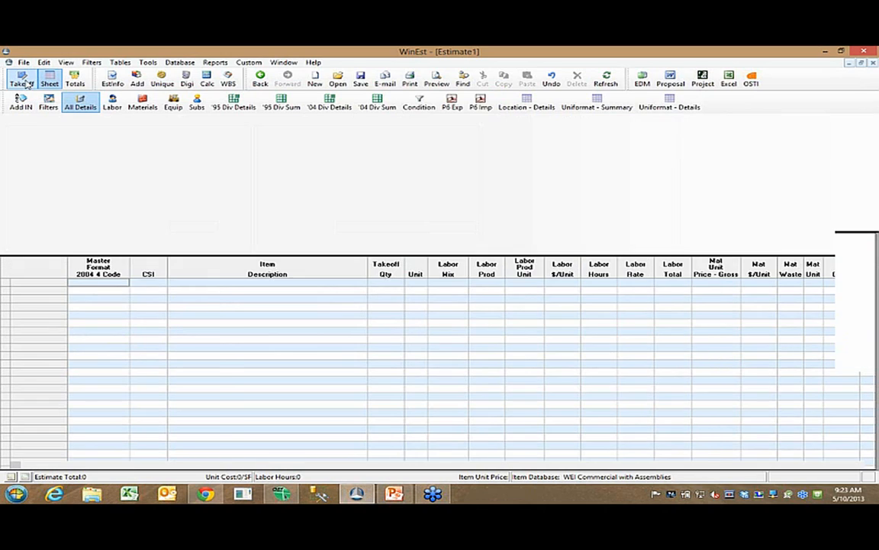
left_click(22, 79)
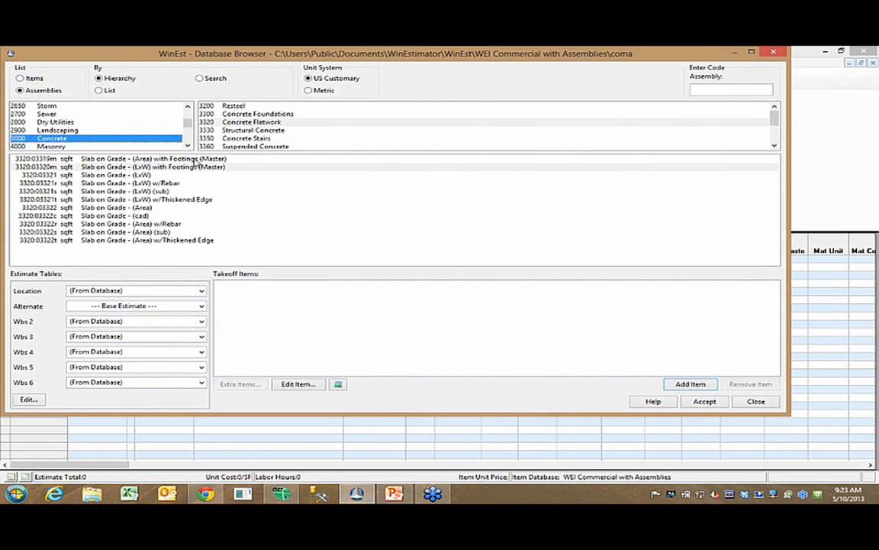
mouse_move(64, 87)
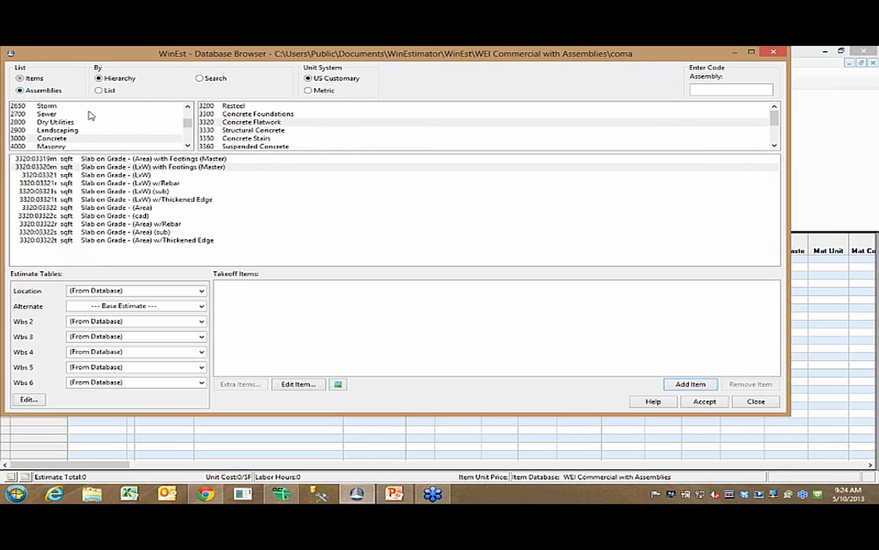
mouse_move(100, 121)
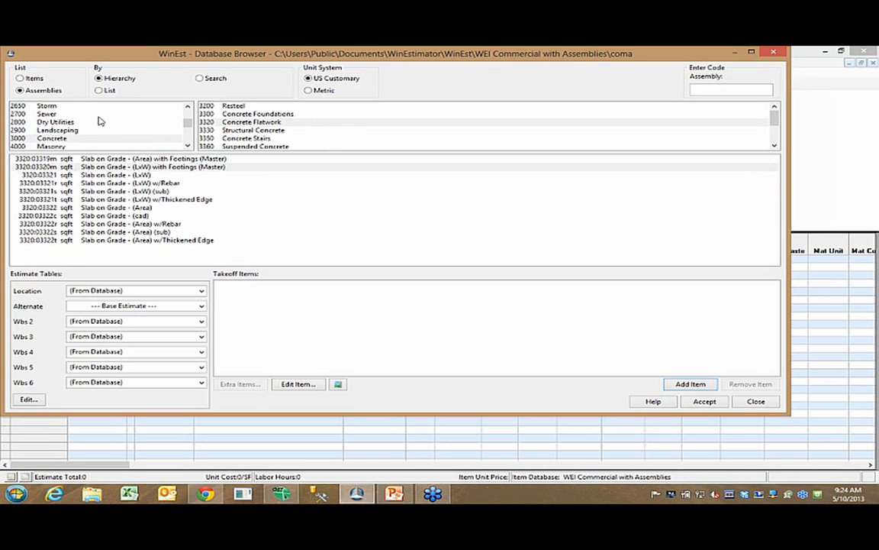
left_click(52, 137)
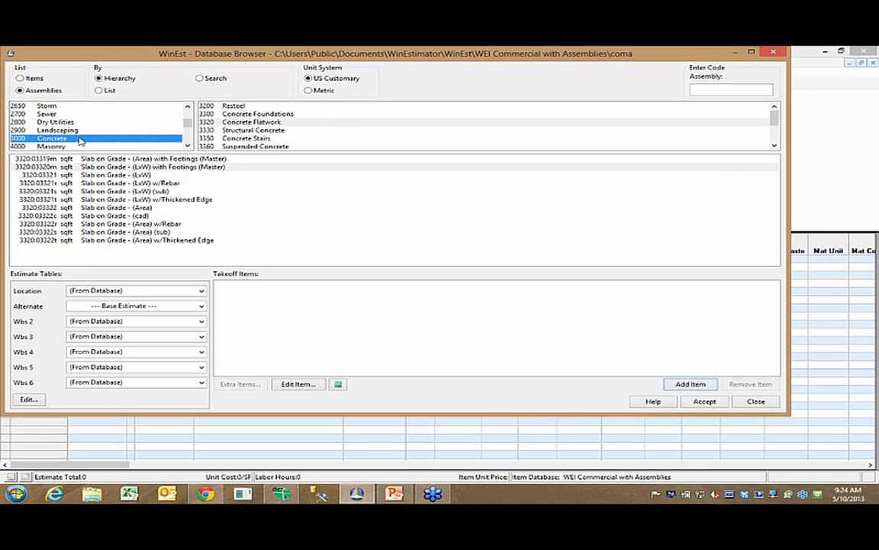
left_click(252, 122)
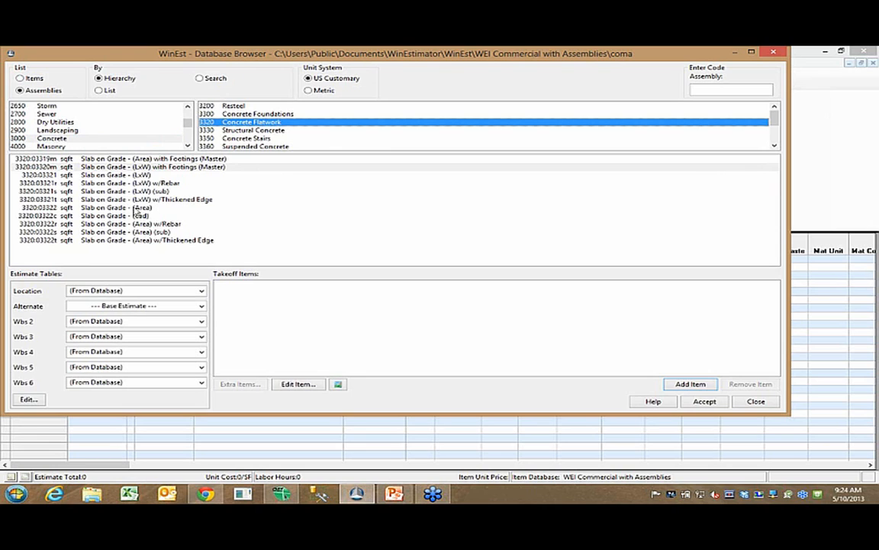
Choose the Slab on Grade (Area) assembly and accept its 3,000 psi specification choices
left_click(114, 207)
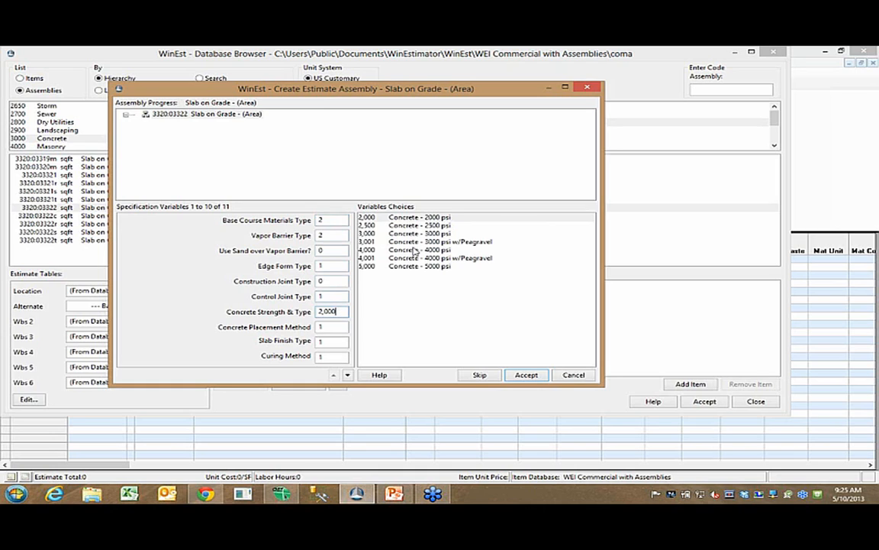
mouse_move(435, 235)
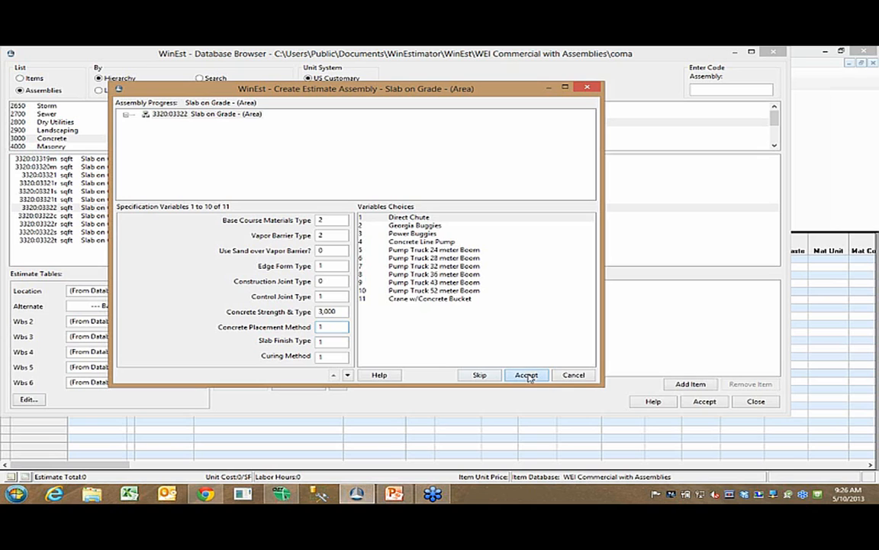
left_click(525, 375)
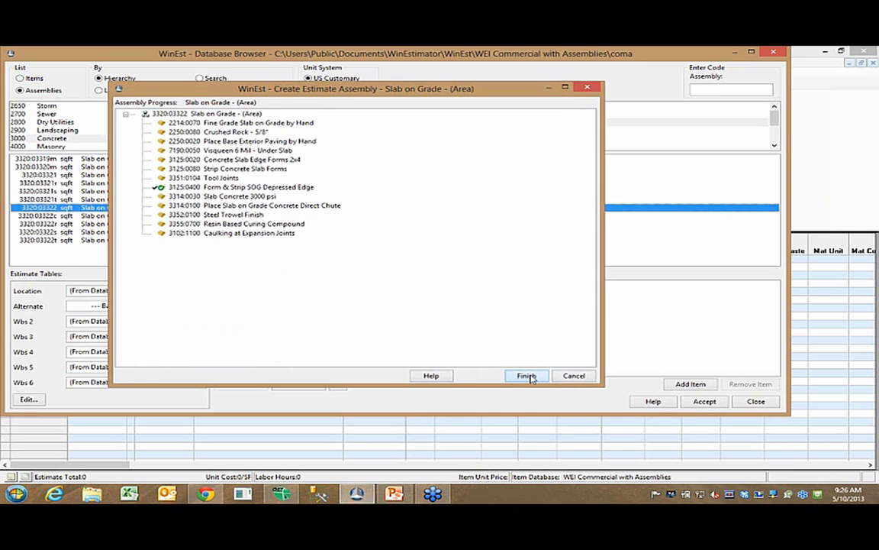
Finish the slab assembly and add it to the estimate under a new Building 1 location
left_click(526, 376)
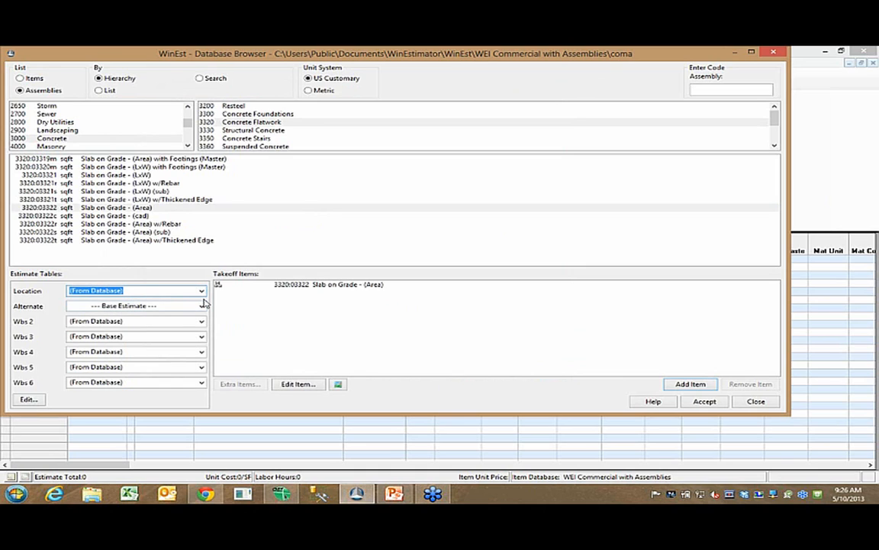
type("B")
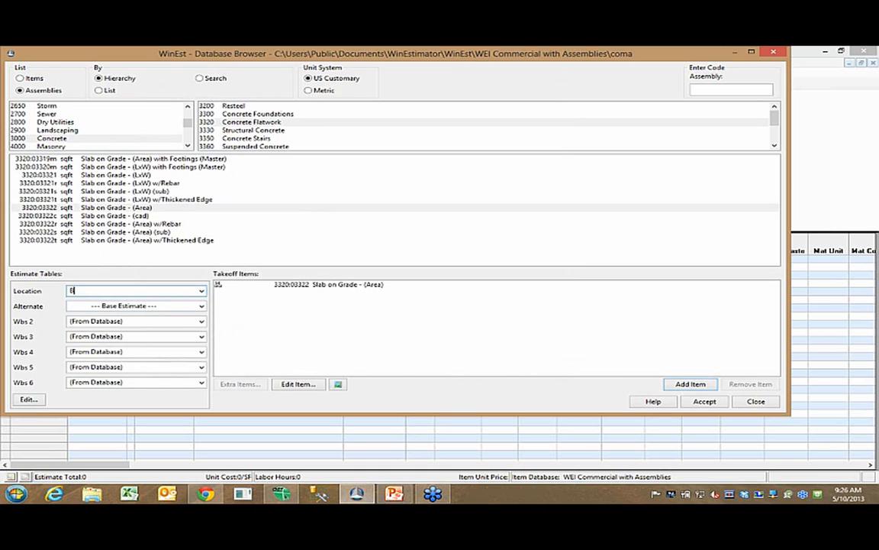
type("uilding 1")
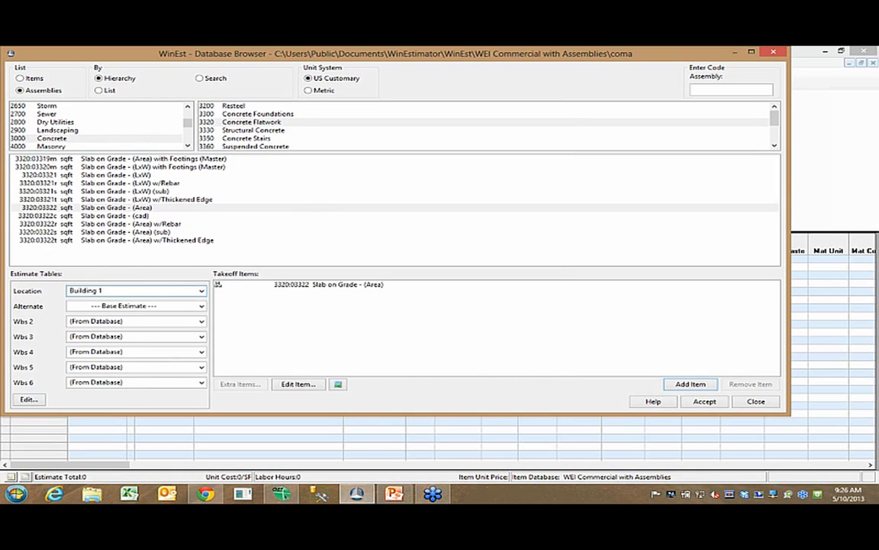
mouse_move(672, 412)
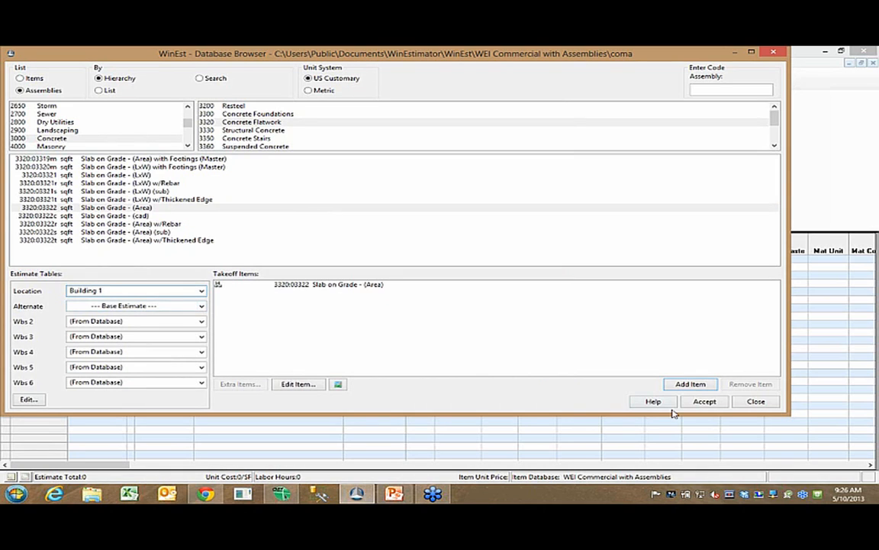
left_click(690, 385)
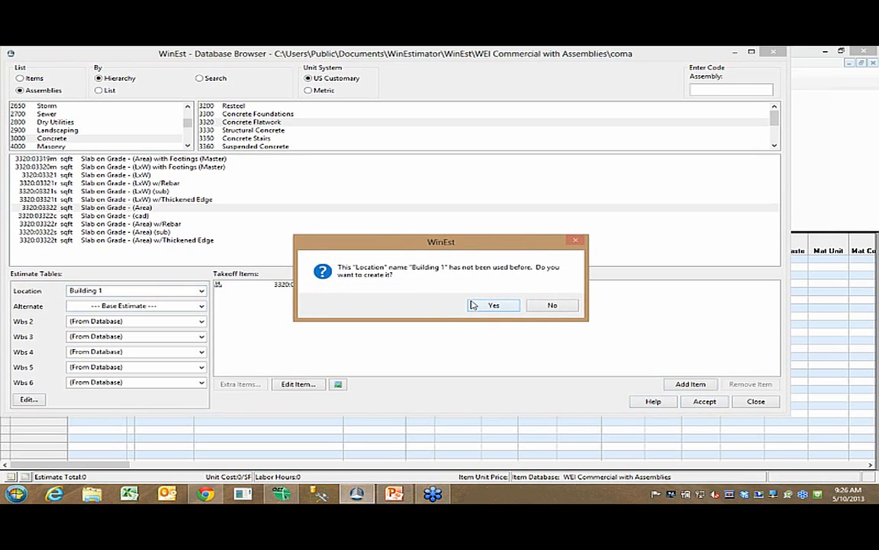
left_click(493, 306)
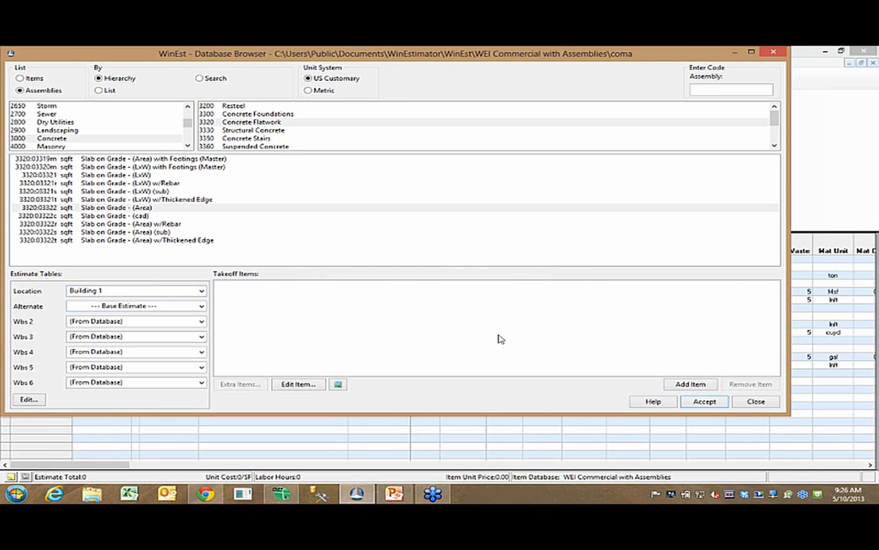
mouse_move(107, 151)
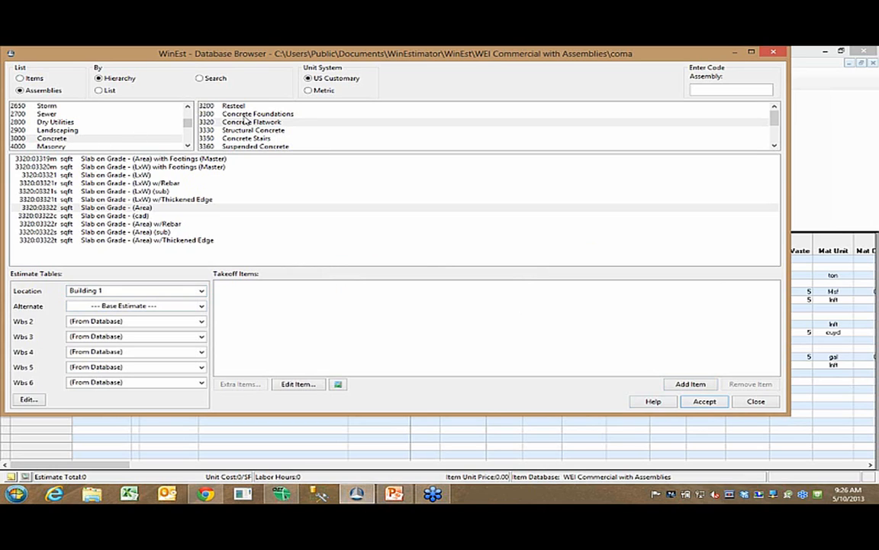
Build the Structural Concrete Walls assembly with exterior wall finish 2 and finish it
left_click(252, 130)
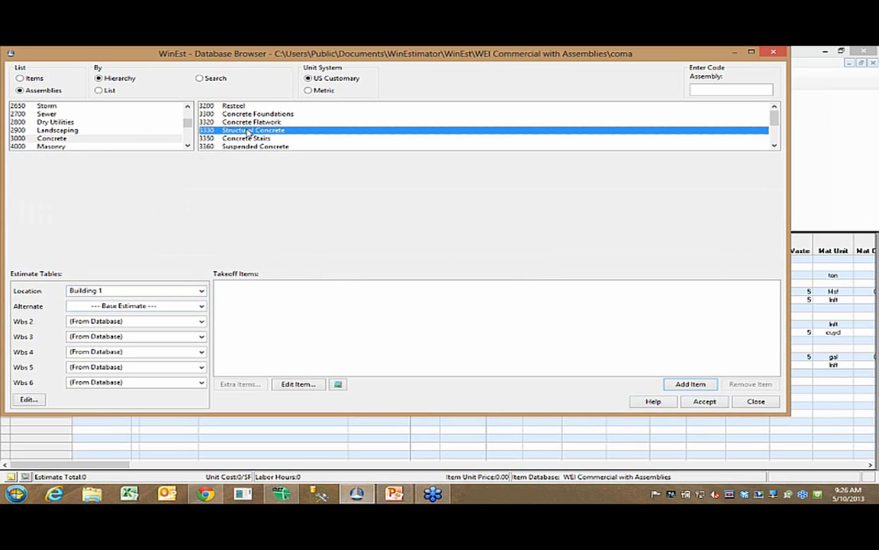
double_click(252, 130)
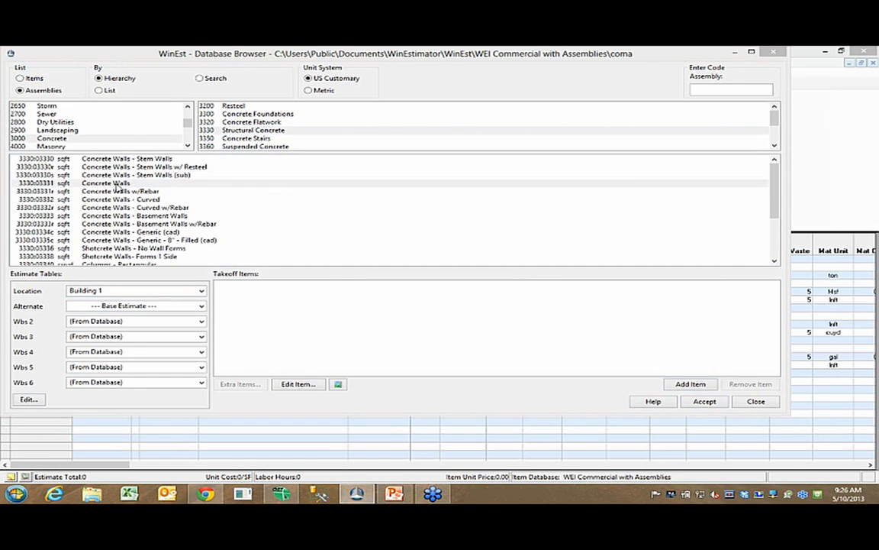
double_click(105, 181)
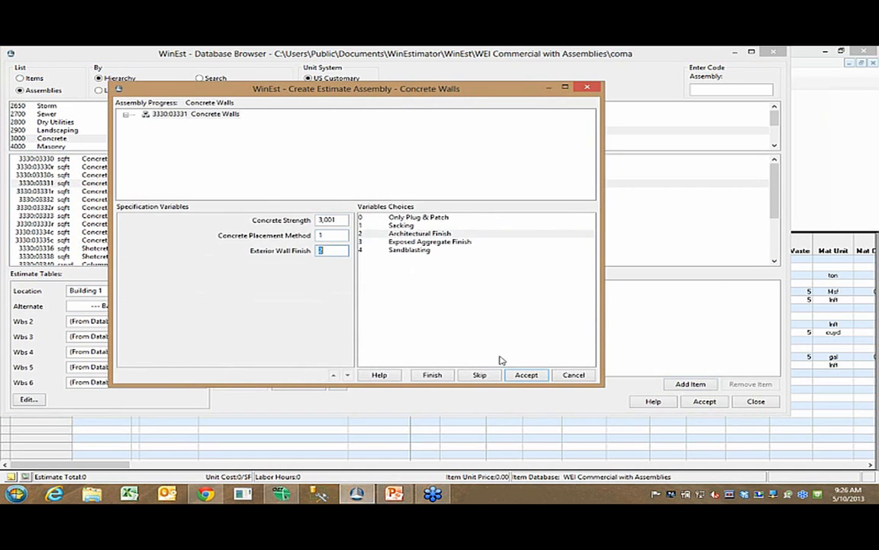
left_click(527, 376)
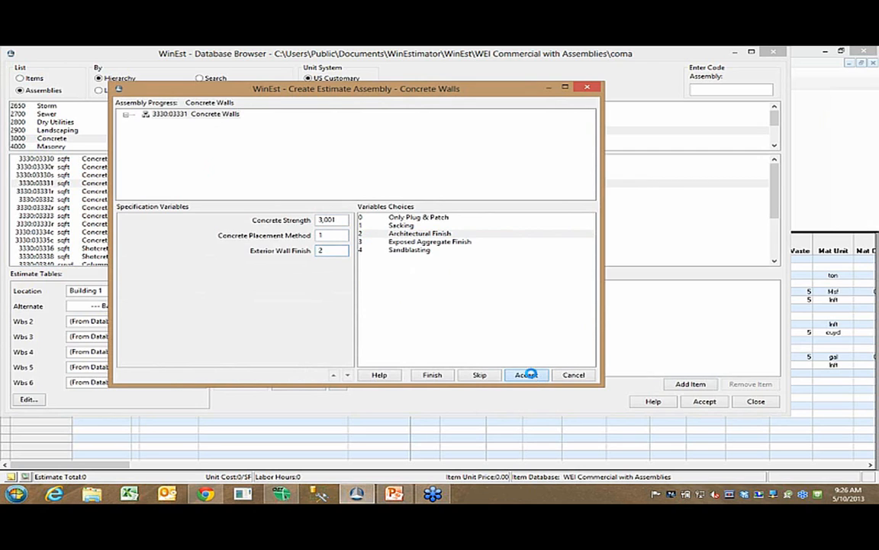
left_click(527, 374)
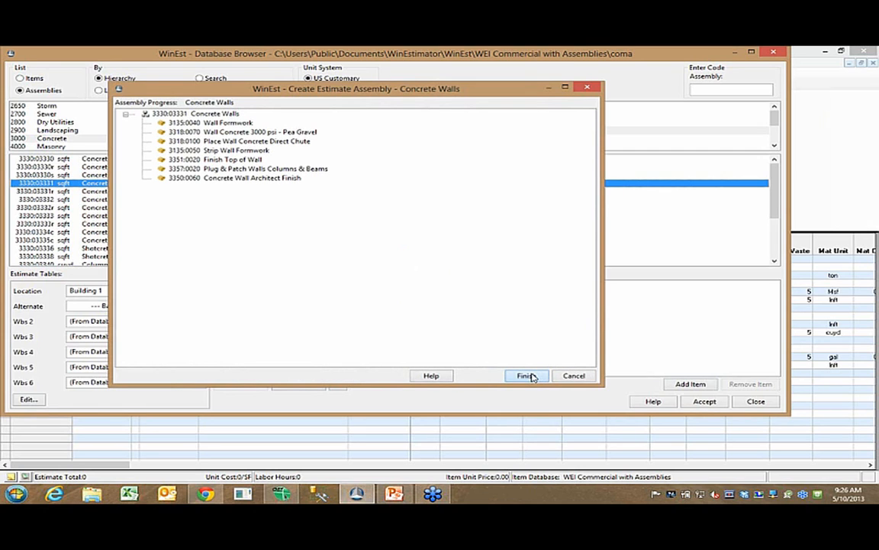
left_click(526, 376)
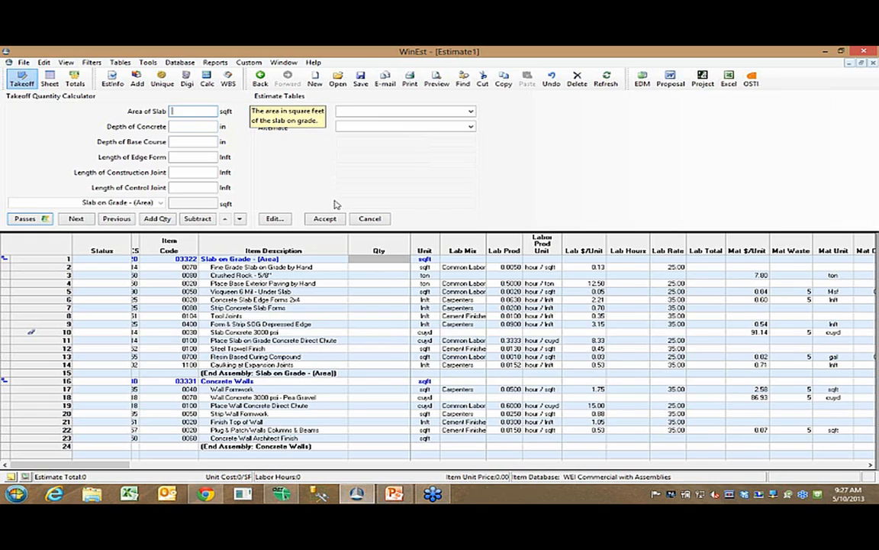
Enter 12000 as the slab area quantity in the takeoff calculator
type("12000")
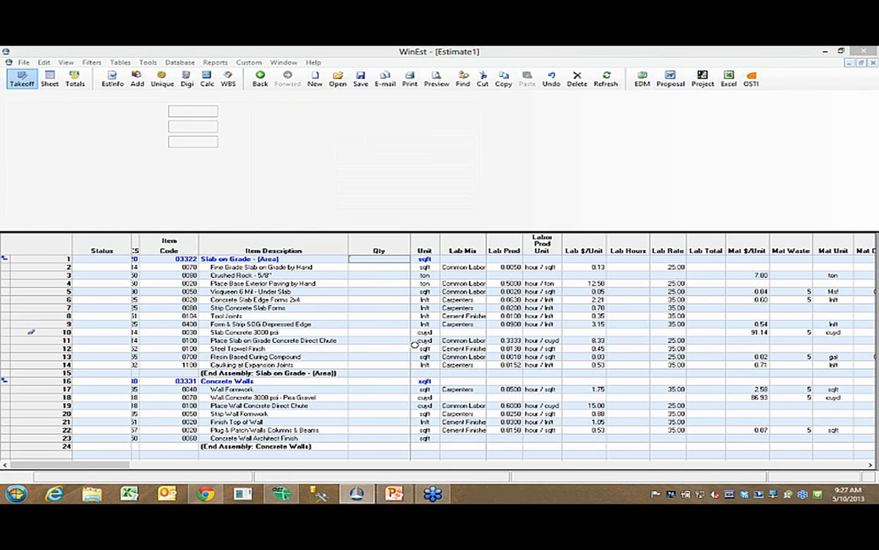
Launch Virtual Takeoff with a Conc Flatwork layer and on-screen takeoff enabled
left_click(162, 80)
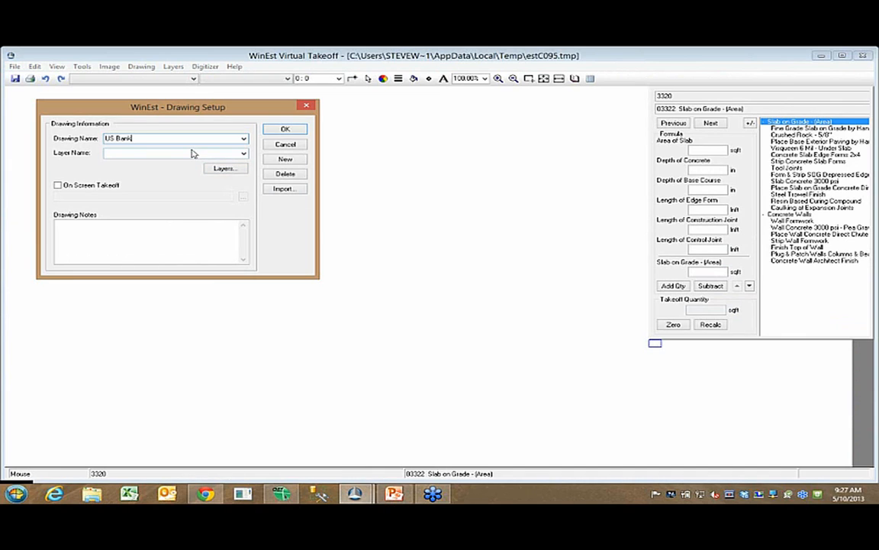
left_click(171, 152)
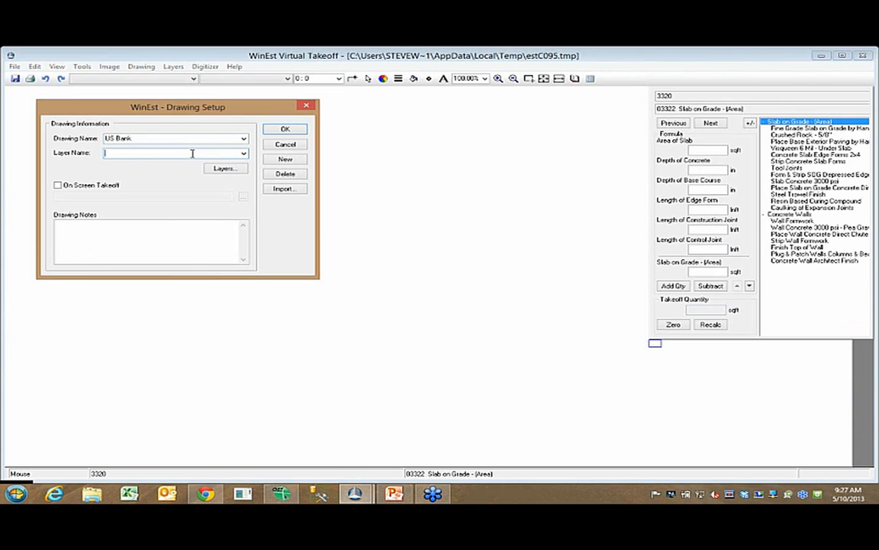
type("Conc")
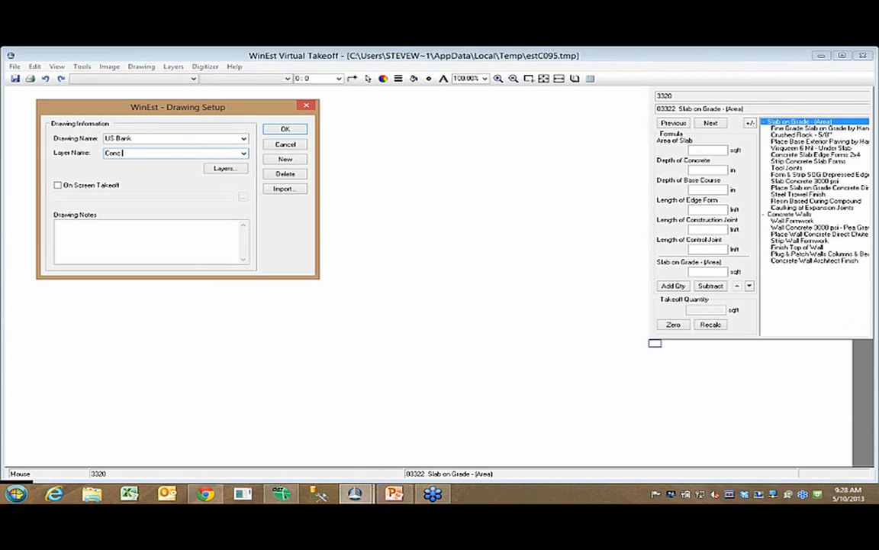
type("Flatwork")
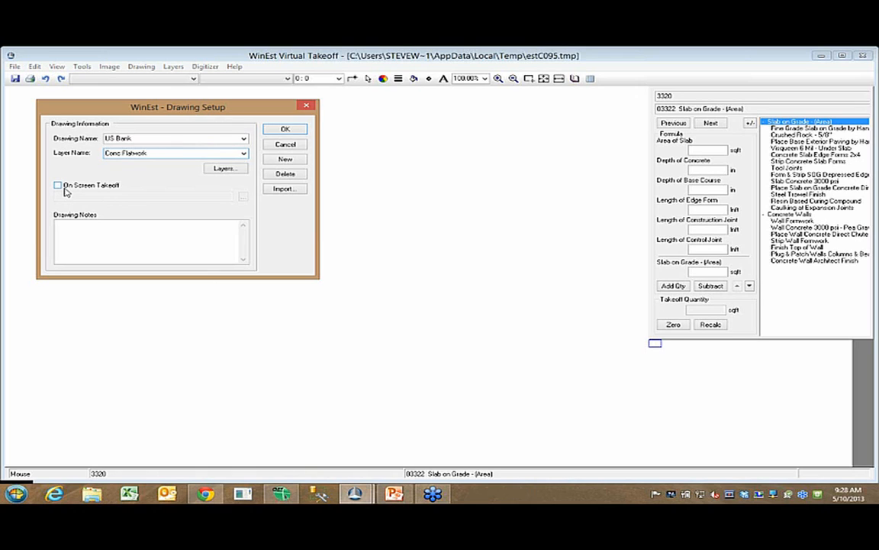
left_click(58, 185)
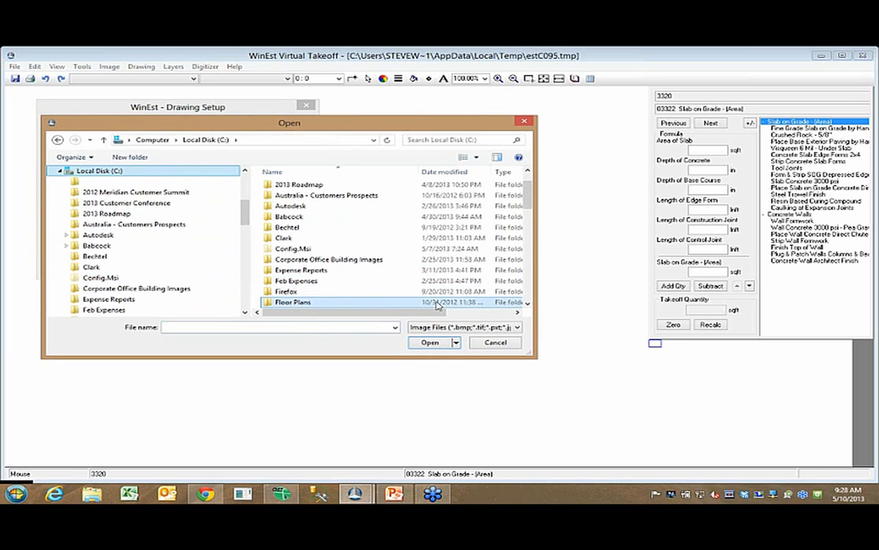
Load the Floorplan Model image from Floor Plans and confirm the US Bank drawing setup
double_click(293, 303)
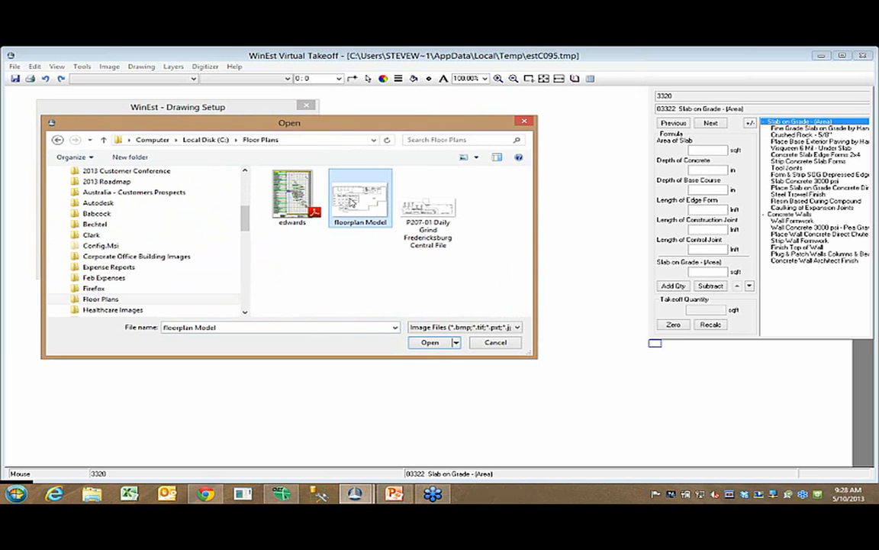
left_click(430, 342)
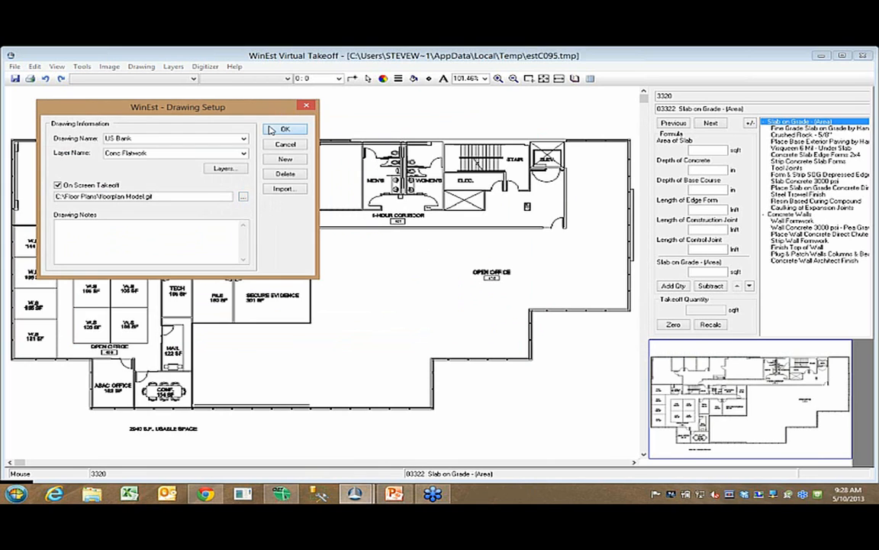
left_click(284, 128)
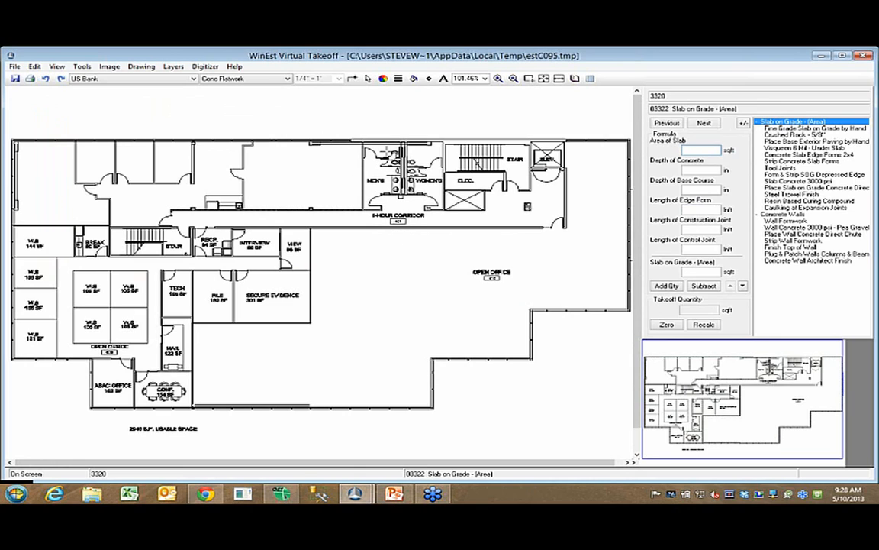
mouse_move(440, 265)
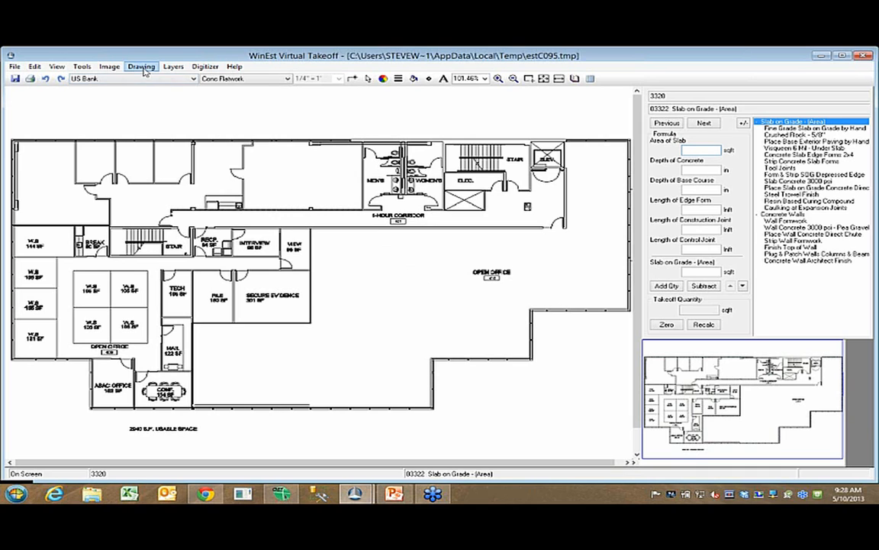
Generate the floor plan's scale from a known 30-foot length picked on the drawing
left_click(140, 67)
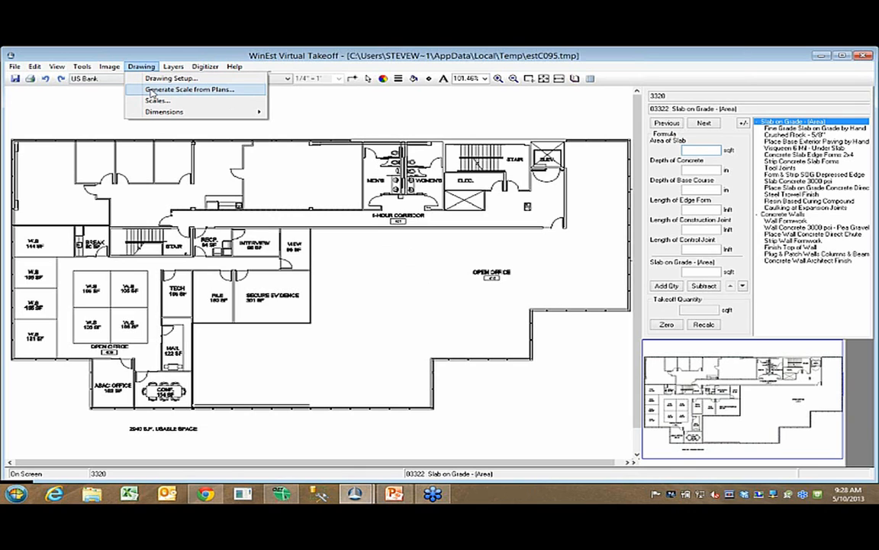
left_click(189, 88)
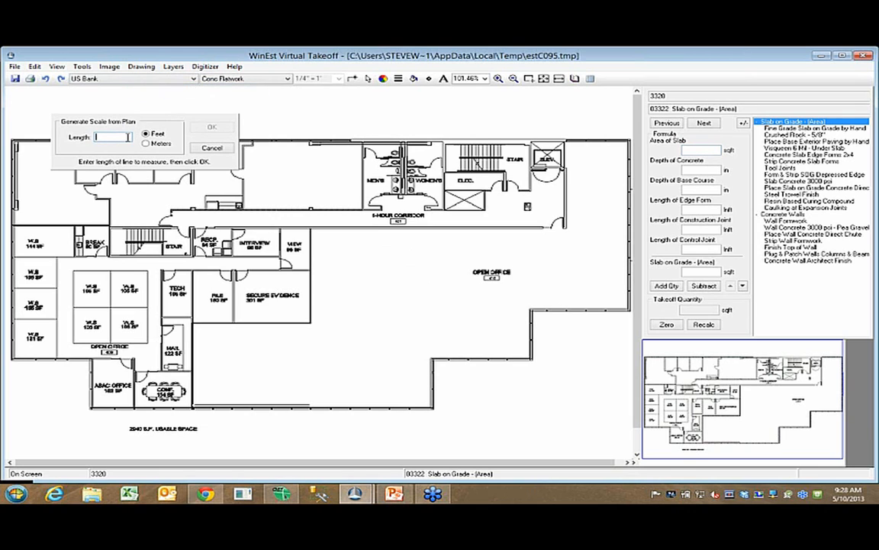
mouse_move(372, 257)
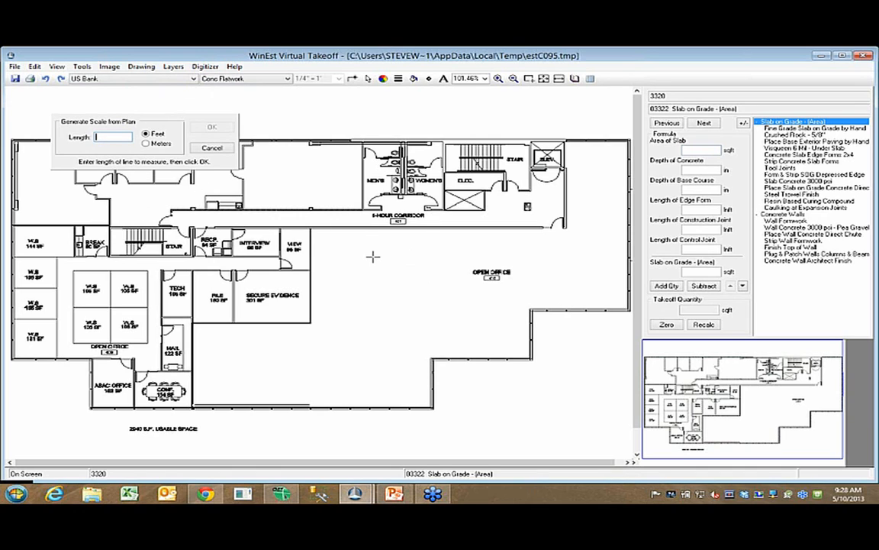
left_click(113, 138)
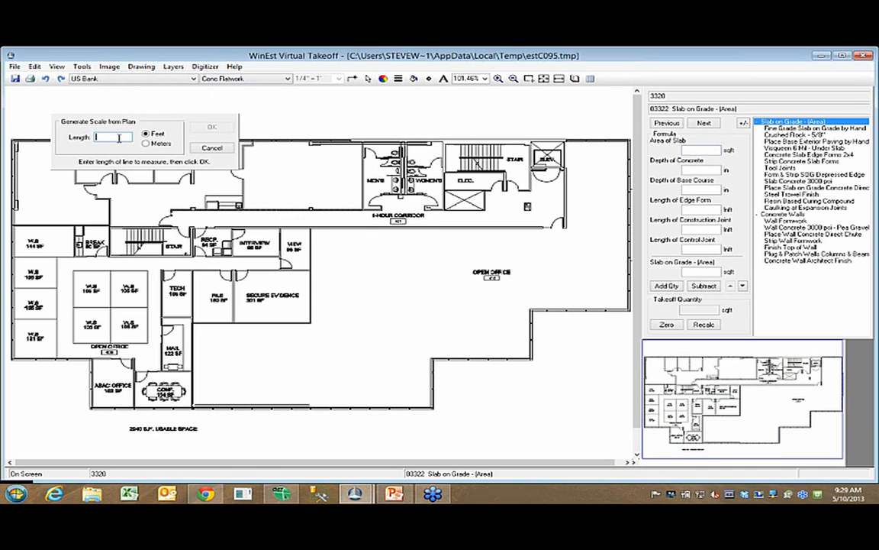
type("30")
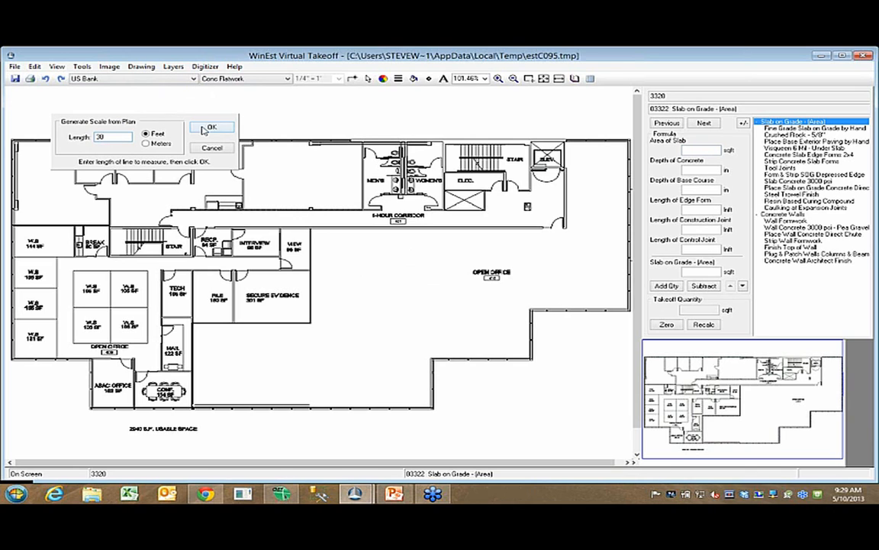
left_click(212, 126)
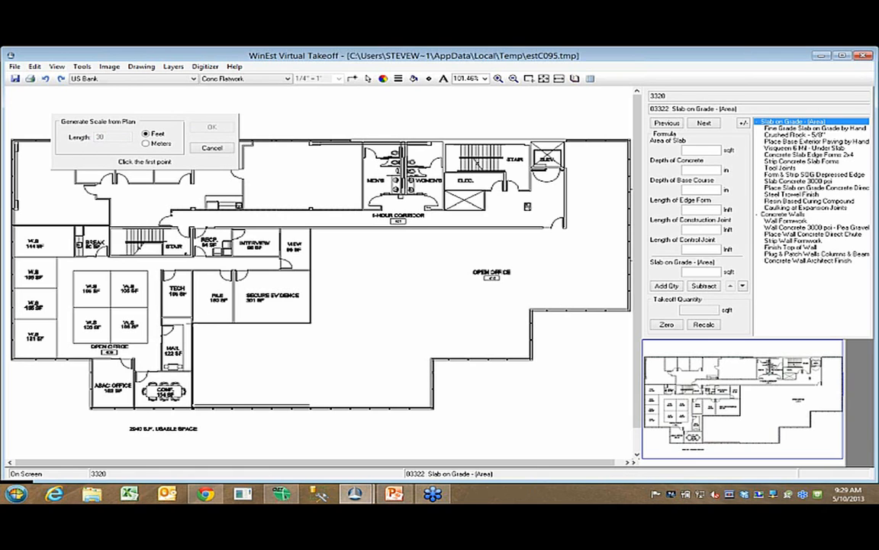
left_click(191, 324)
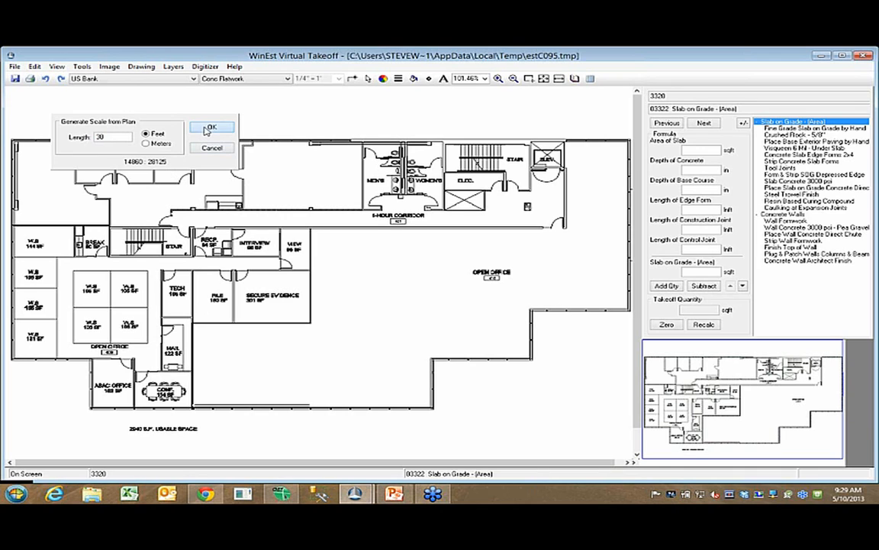
left_click(212, 126)
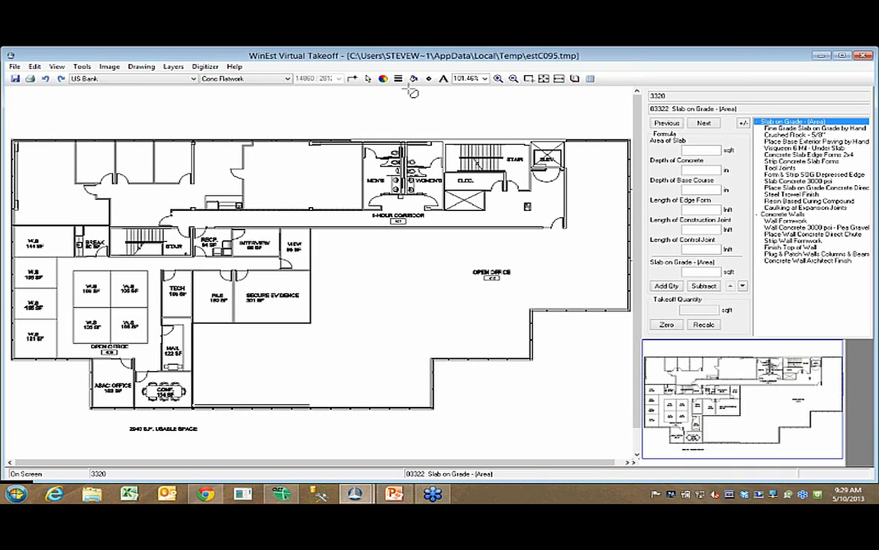
mouse_move(419, 83)
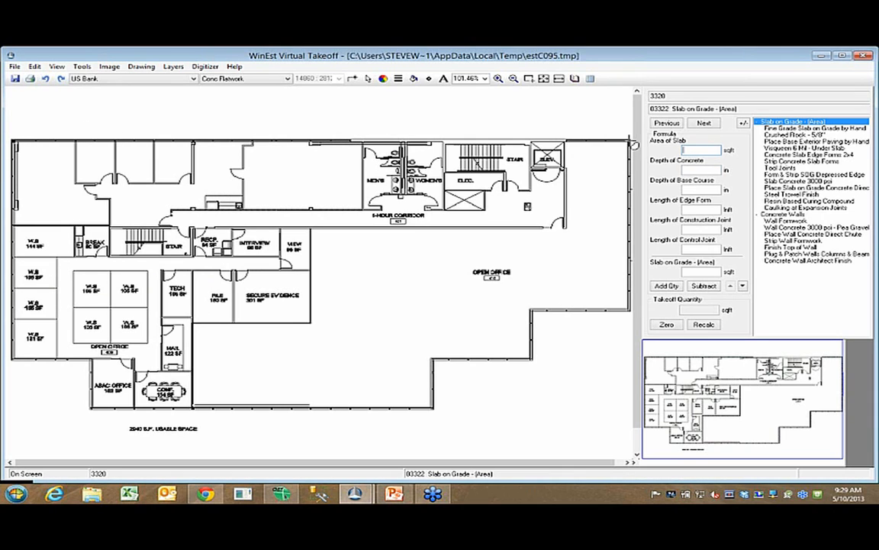
Trace the slab perimeter, enter 4 in depth, and add 11,409.71 sq ft and 401 ft edges to the estimate
left_click_drag(15, 141, 635, 313)
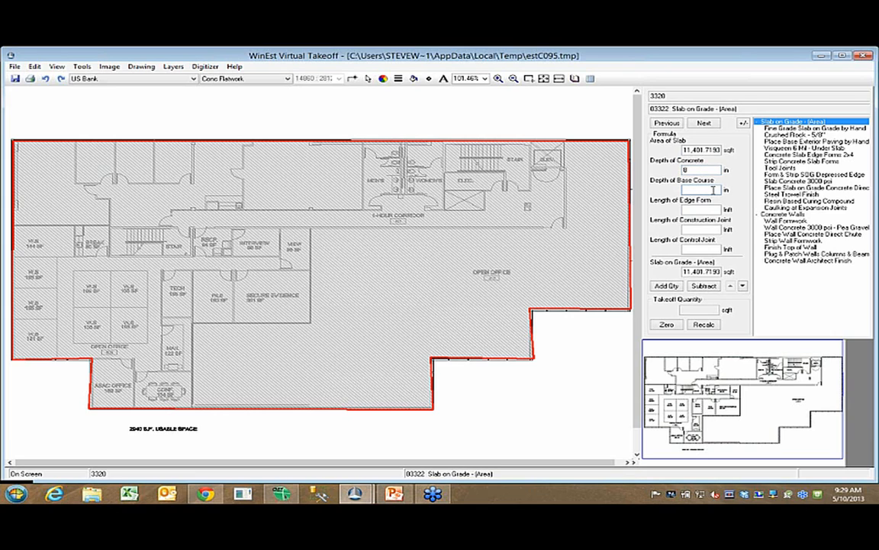
type("4")
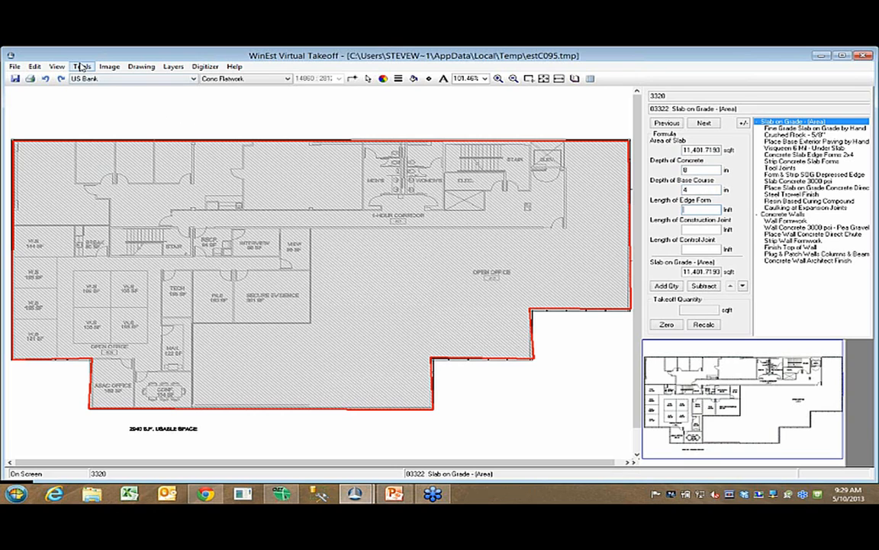
left_click(81, 67)
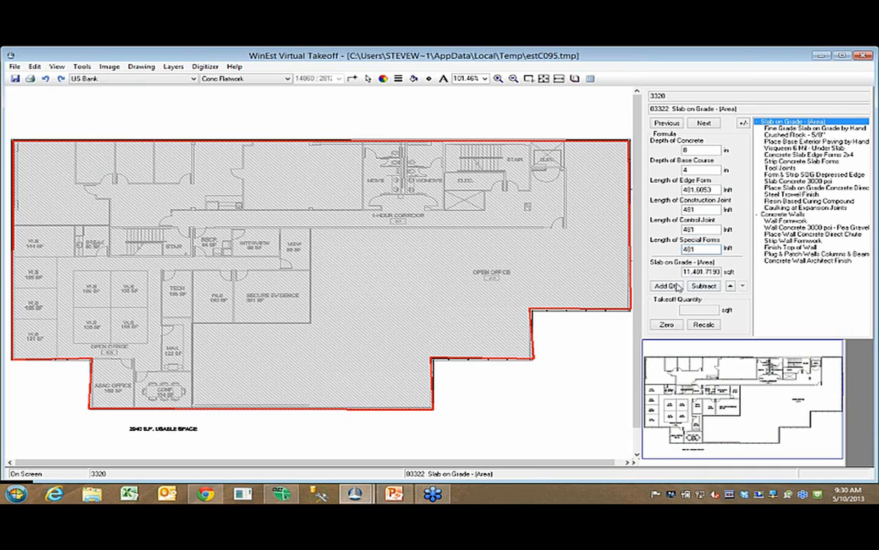
left_click(666, 285)
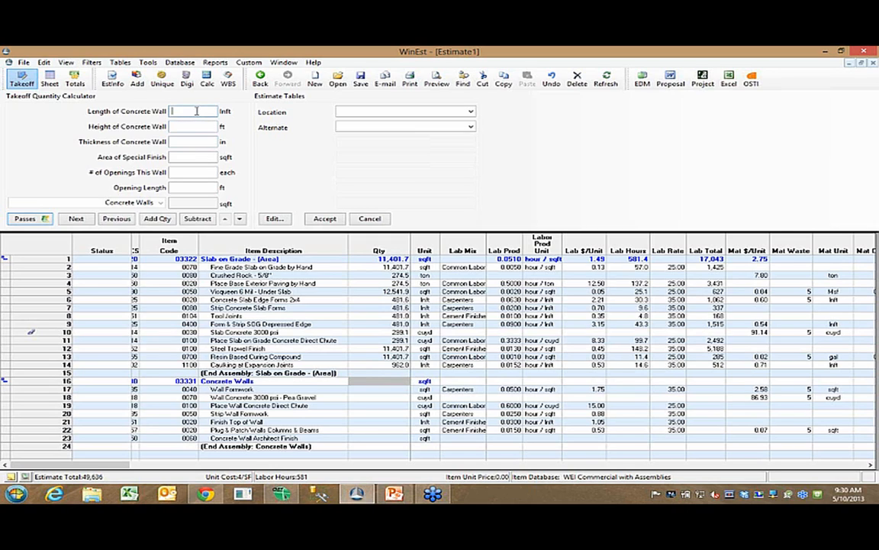
Enter Concrete Walls at 481 ft long, 12 ft high, 2000 sqft special finish, 0 openings, and accept
type("48")
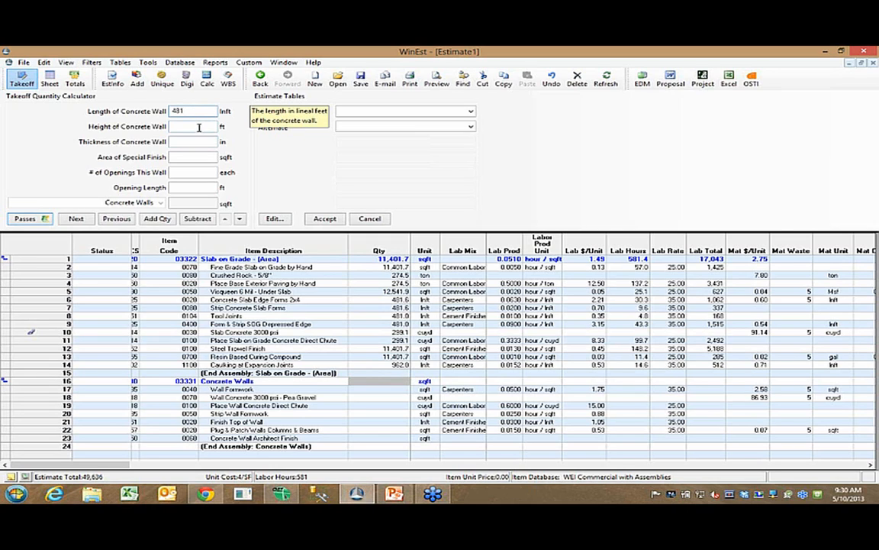
type("12")
left_click(194, 141)
type("8")
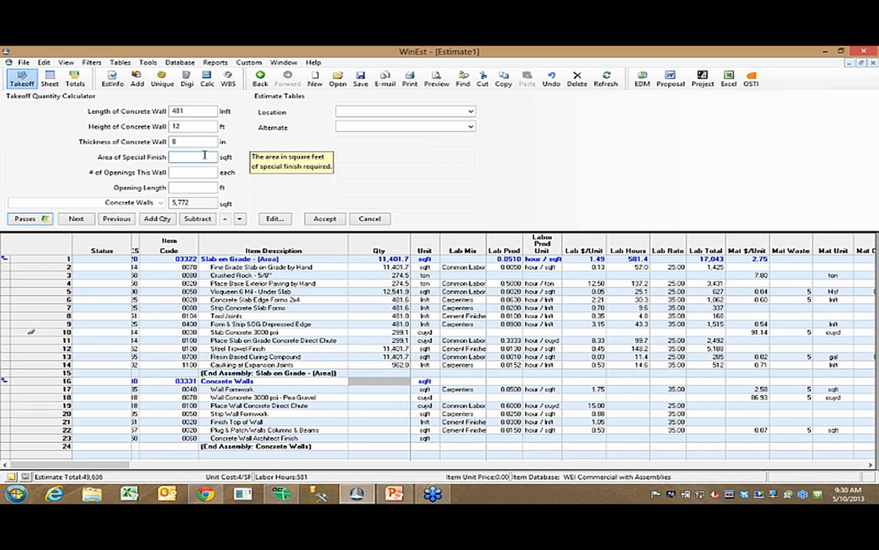
type("200")
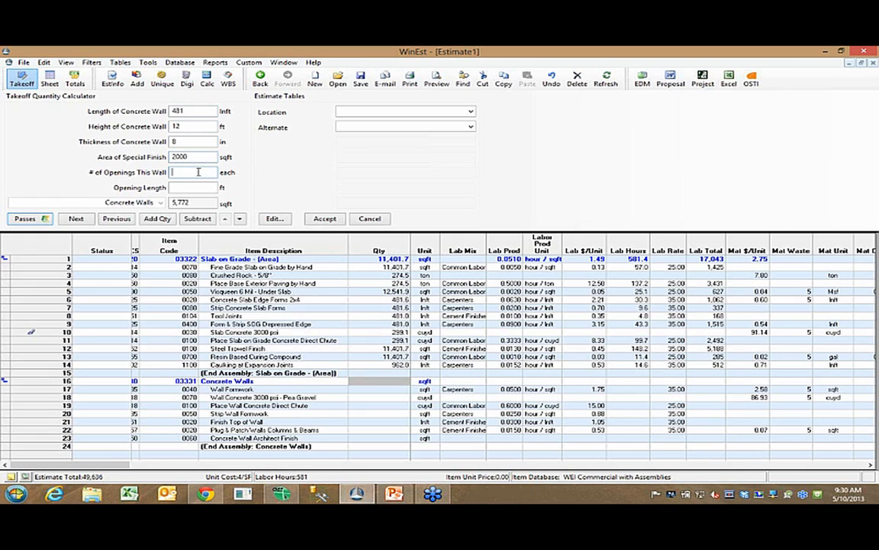
type("0")
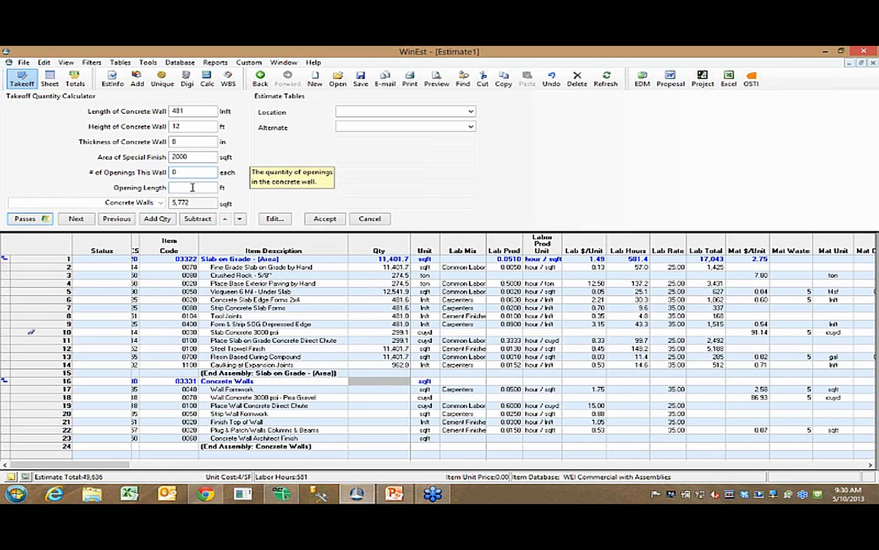
mouse_move(192, 186)
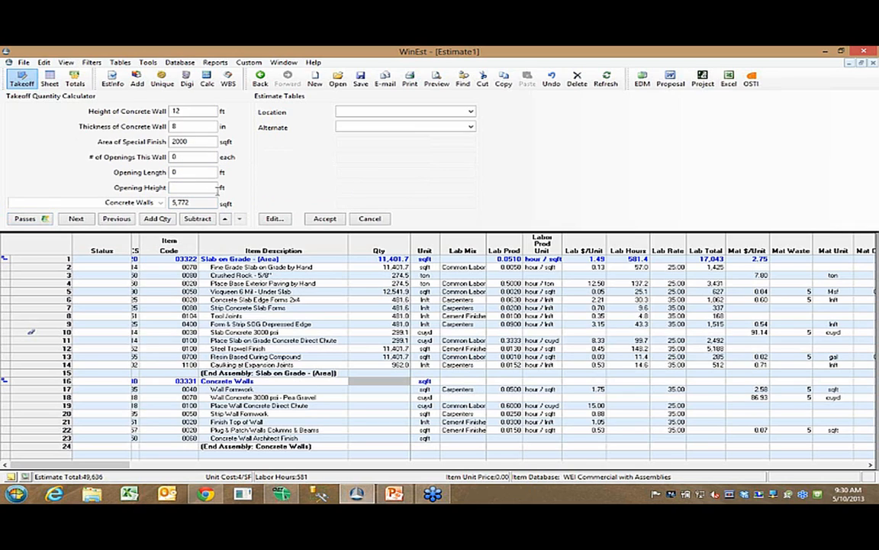
left_click(195, 186)
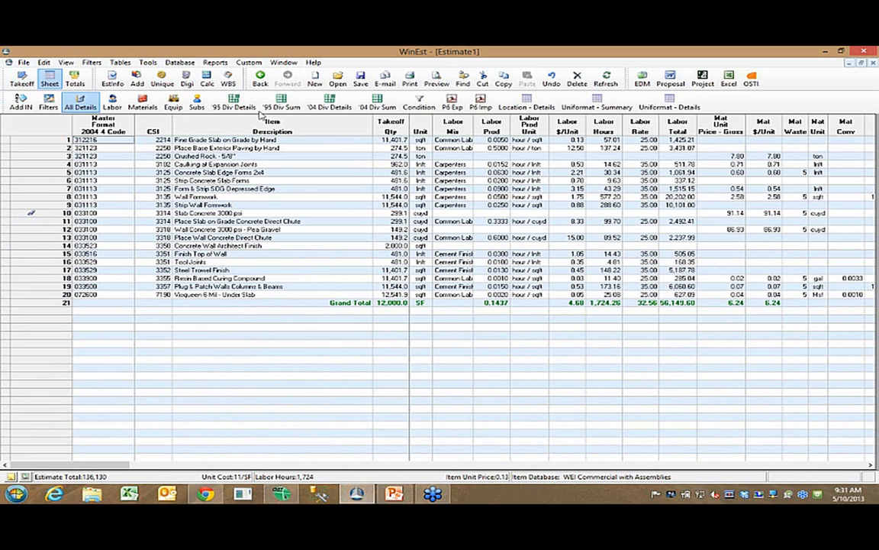
Display the '95 Div Details' view showing Sitework, Concrete and Thermal items totalling 136,130.44
left_click(233, 100)
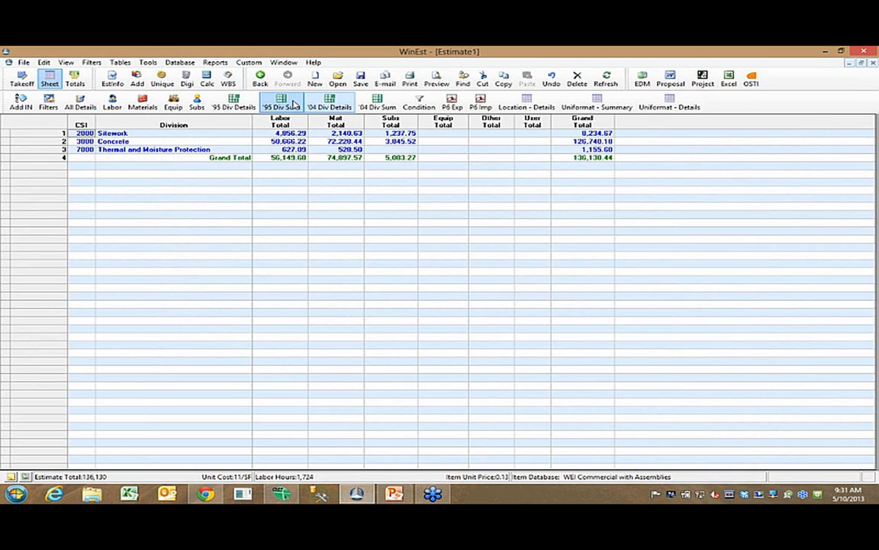
left_click(232, 104)
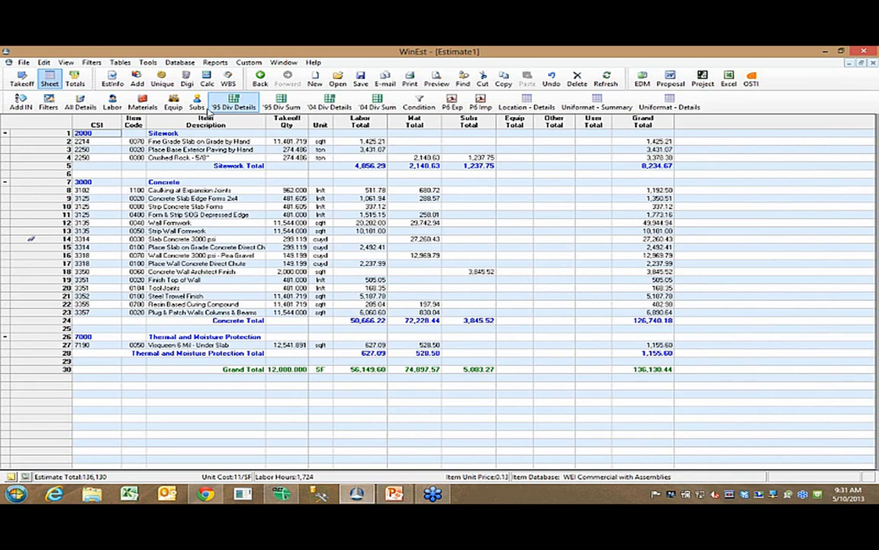
mouse_move(111, 104)
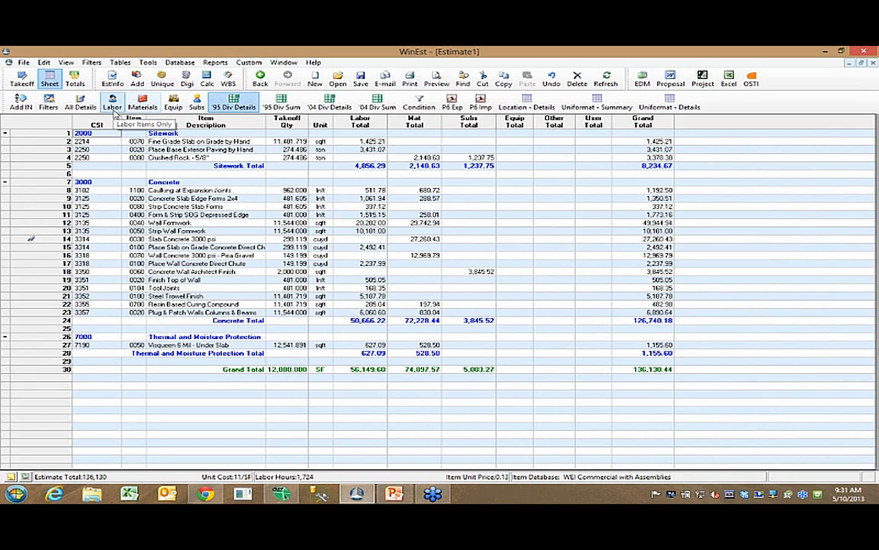
In the Labor view, modify all Labor Prod values by -20 percent, lowering labor to 44,919.68
left_click(112, 100)
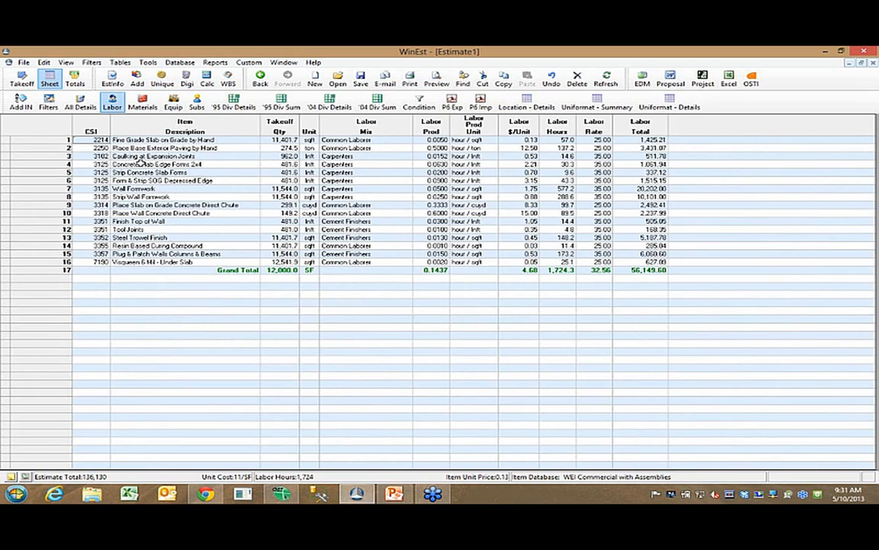
mouse_move(428, 147)
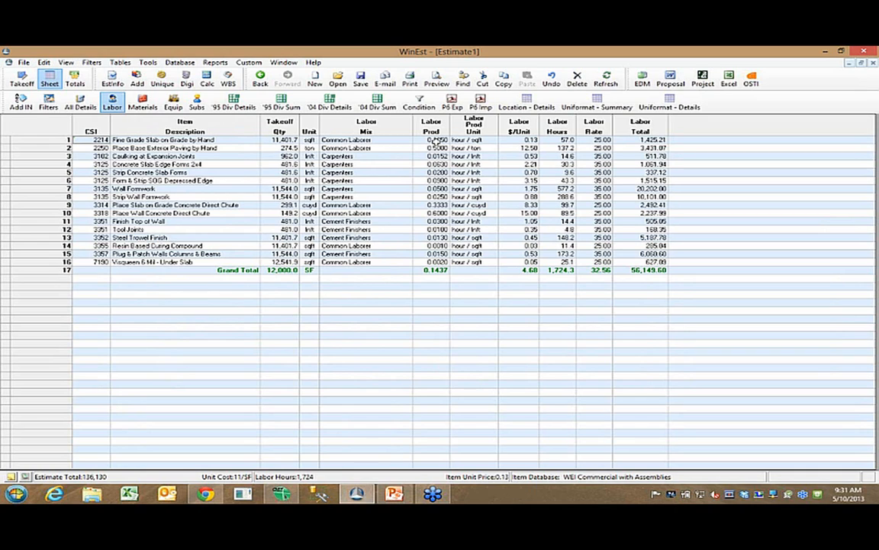
left_click_drag(430, 140, 430, 238)
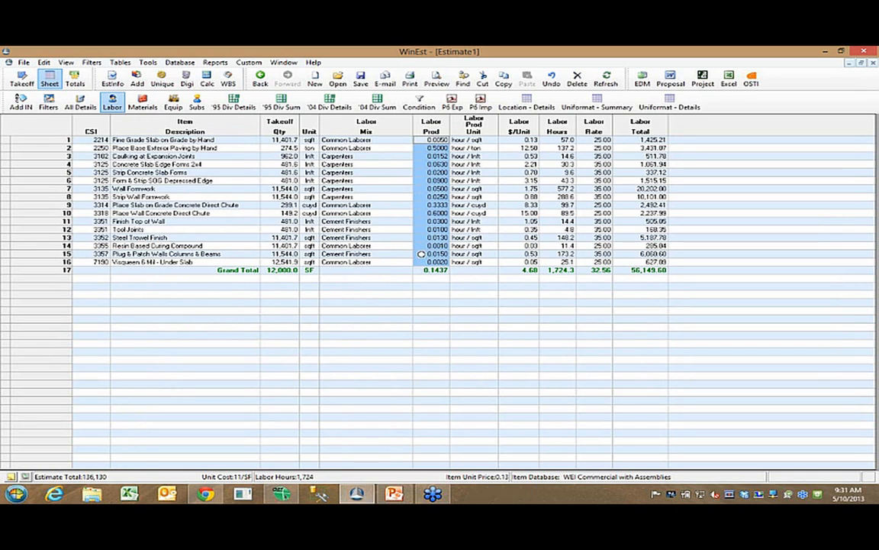
right_click(425, 267)
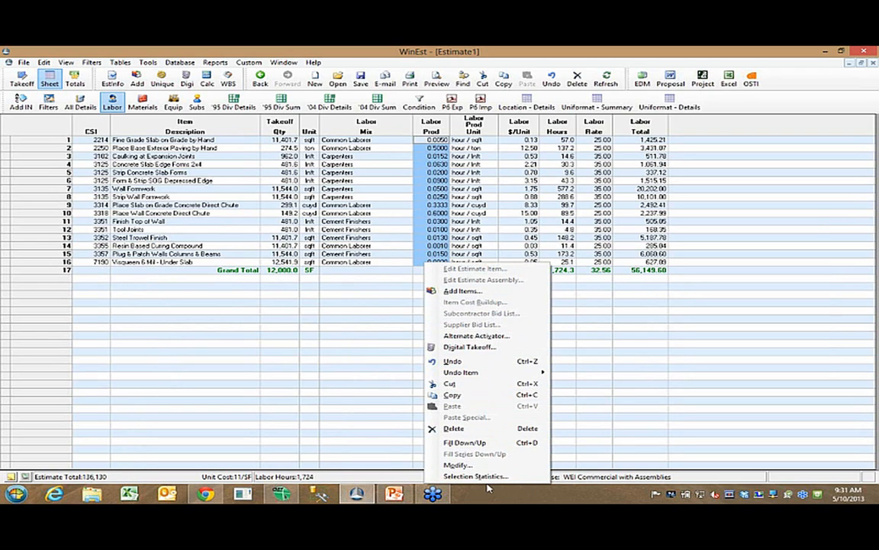
left_click(458, 464)
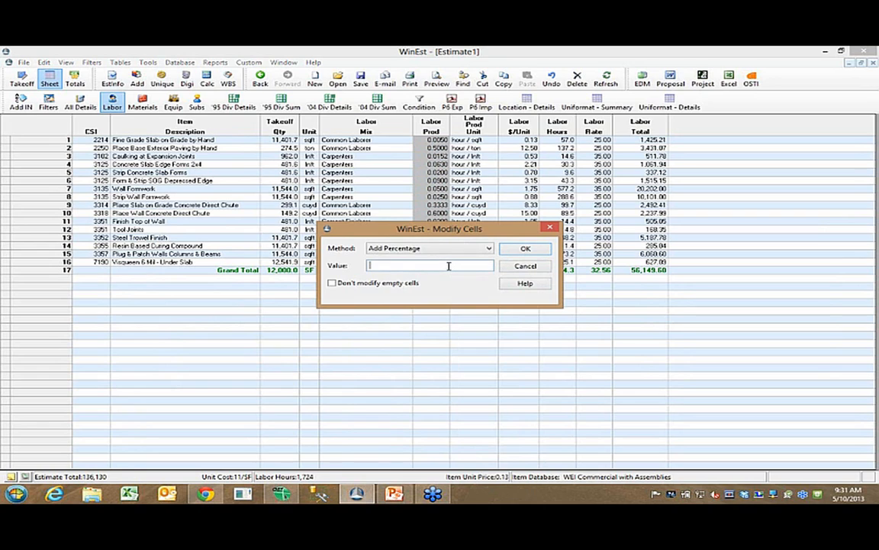
type("-20")
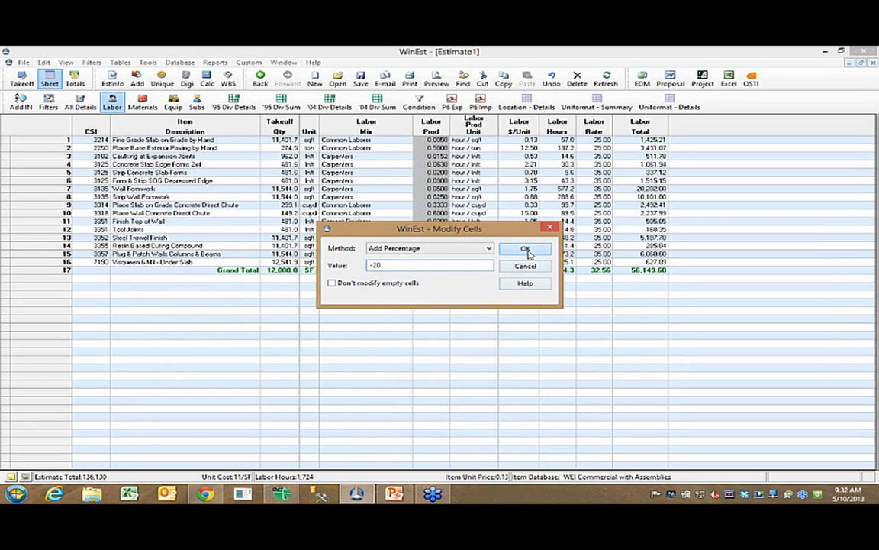
left_click(525, 247)
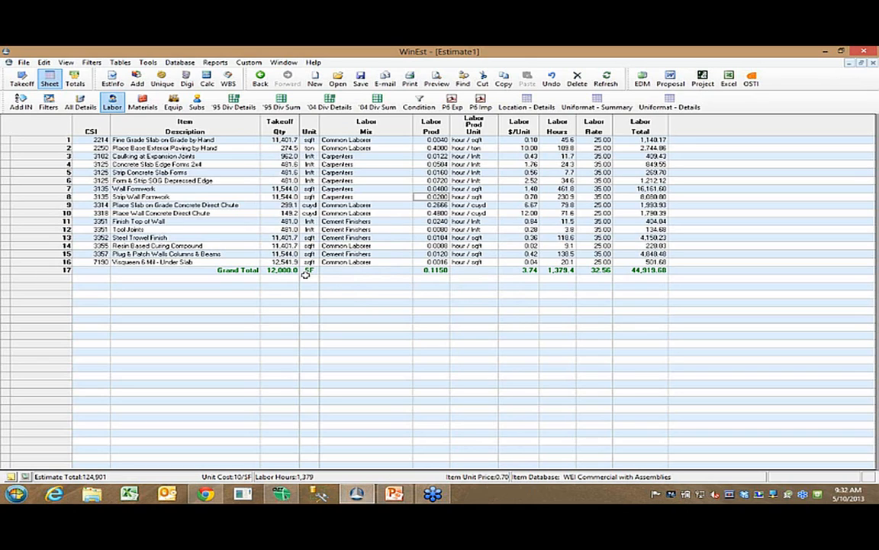
mouse_move(559, 162)
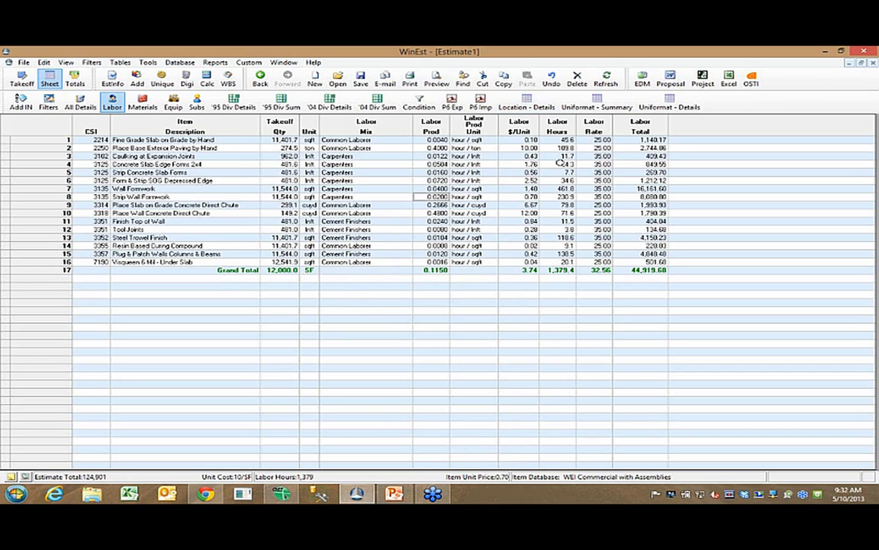
mouse_move(406, 186)
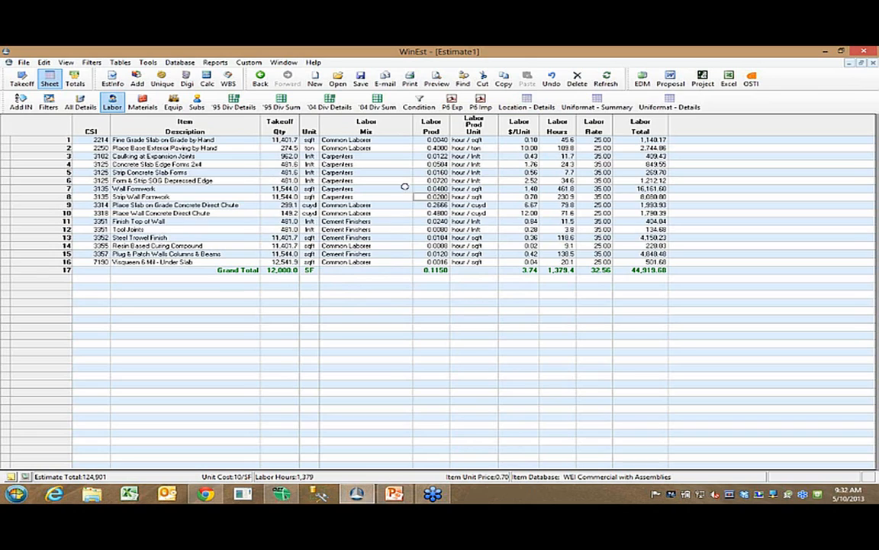
mouse_move(391, 264)
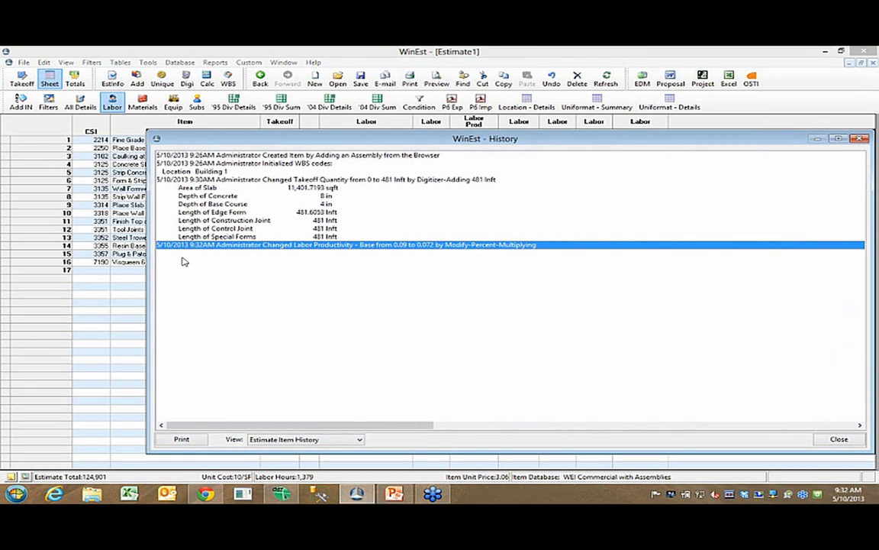
mouse_move(427, 260)
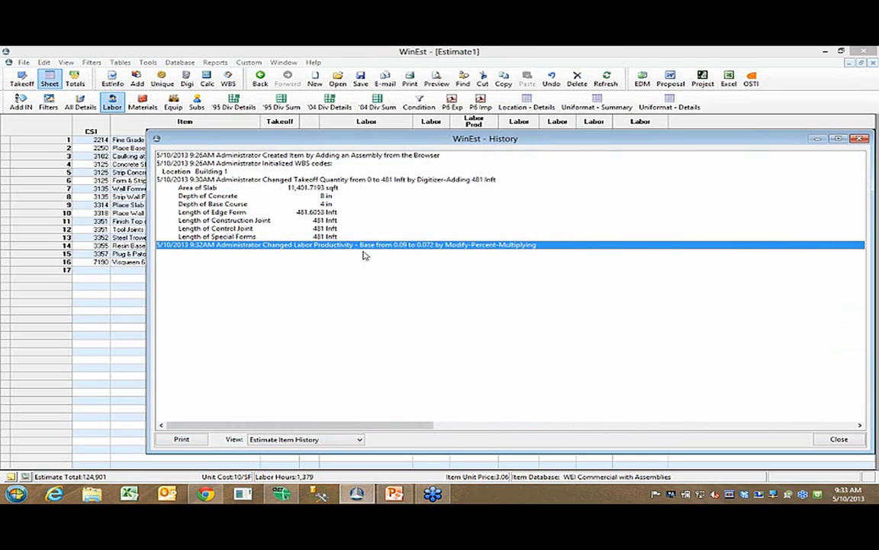
mouse_move(418, 256)
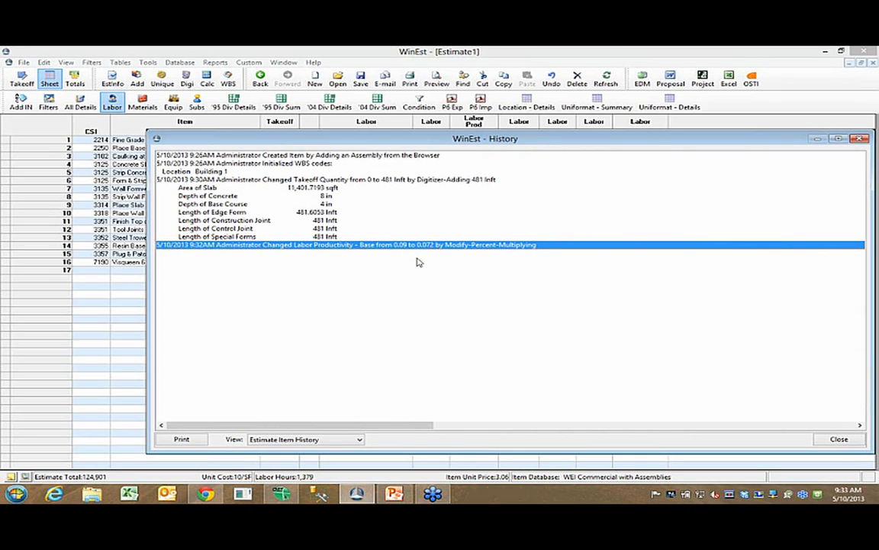
mouse_move(451, 157)
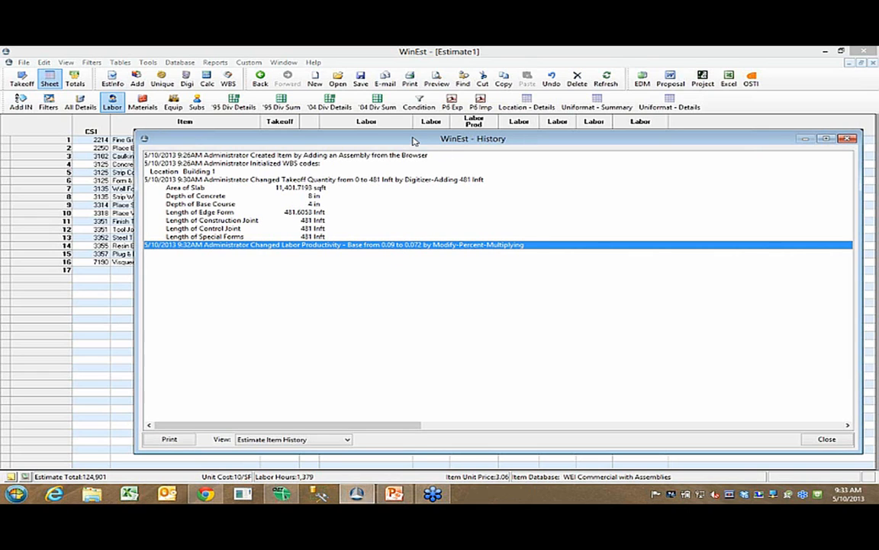
left_click(827, 439)
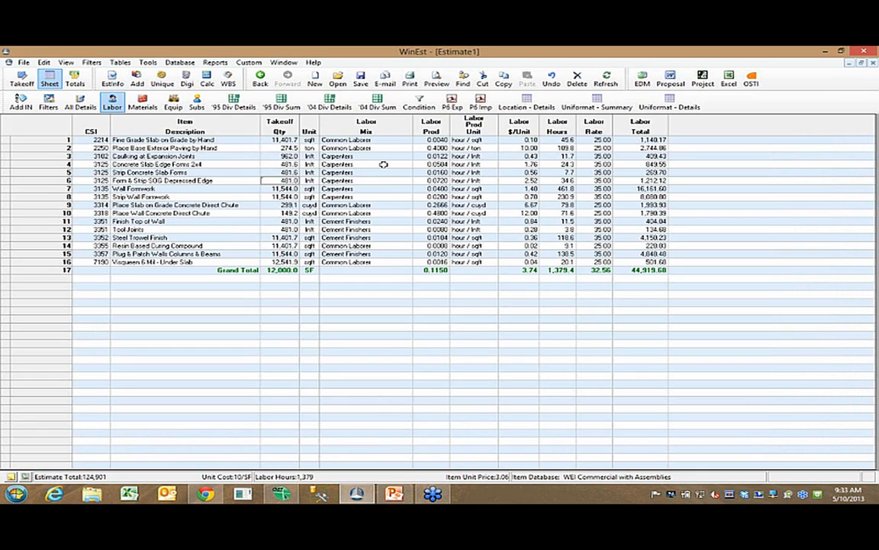
mouse_move(259, 113)
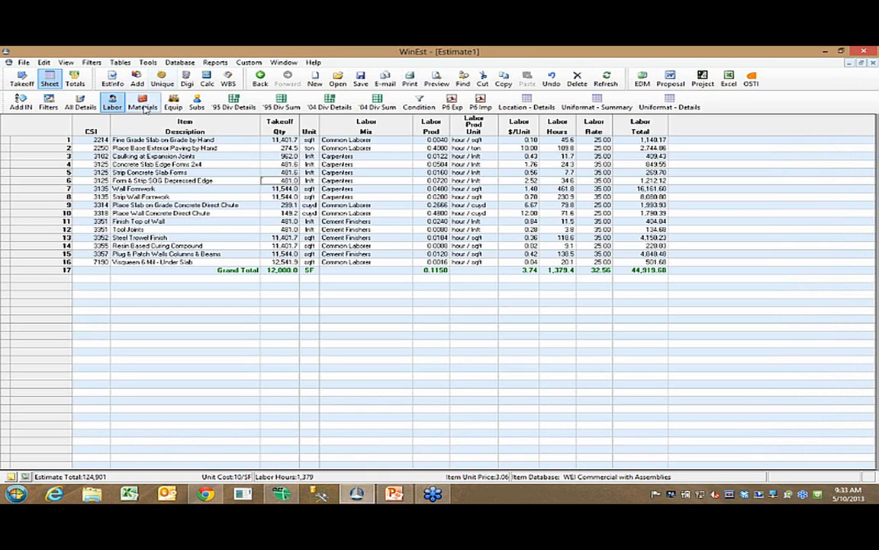
In the Materials view, set Slab Concrete 3000 psi price to $90 and update its material price link
left_click(144, 100)
type("90")
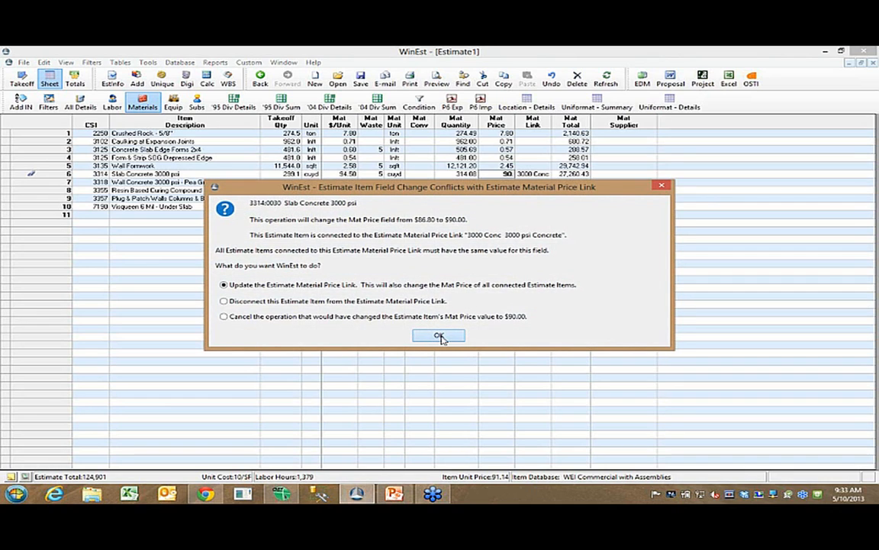
left_click(440, 336)
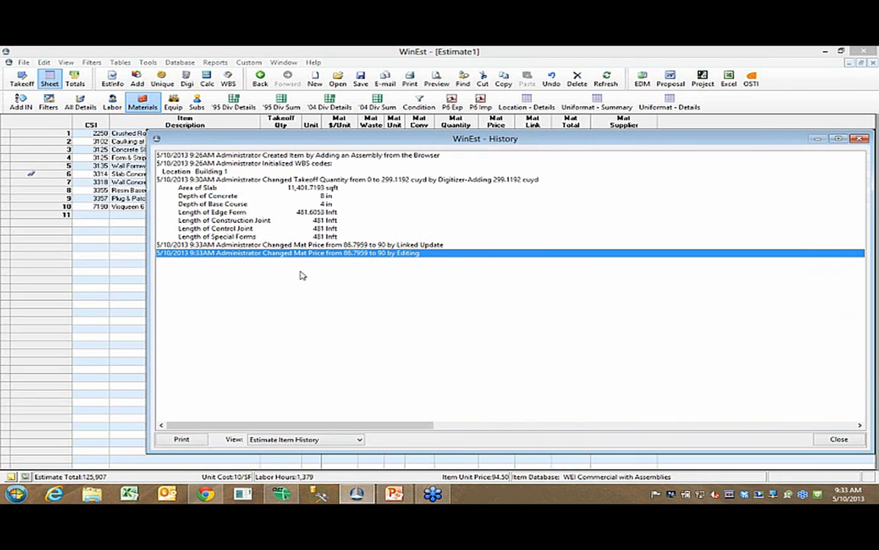
mouse_move(391, 268)
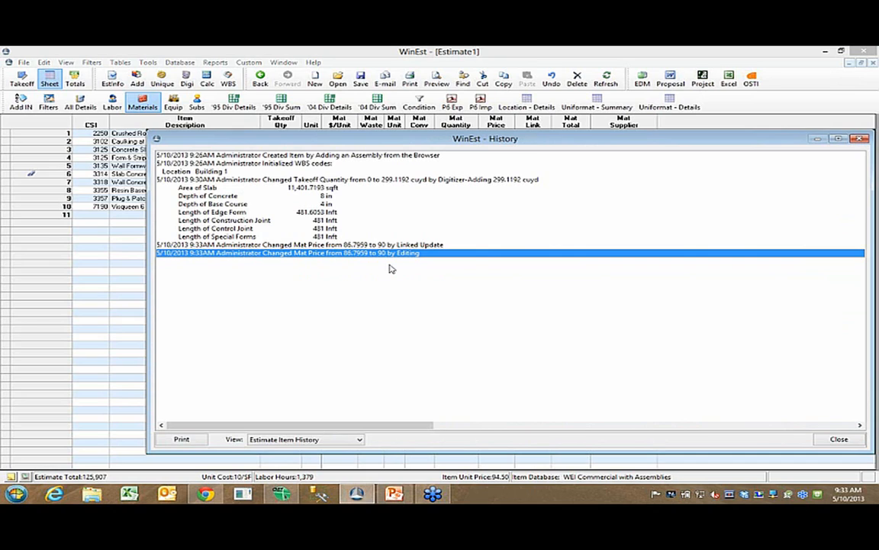
mouse_move(329, 269)
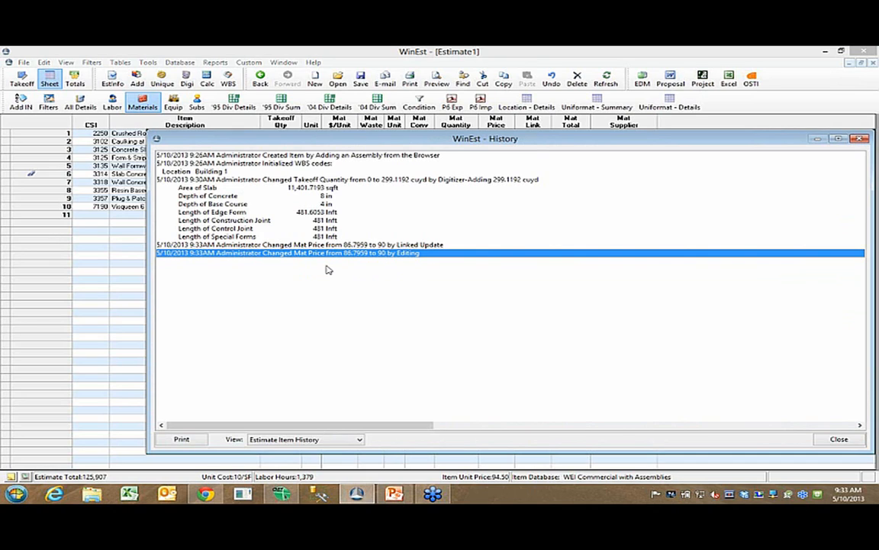
mouse_move(537, 142)
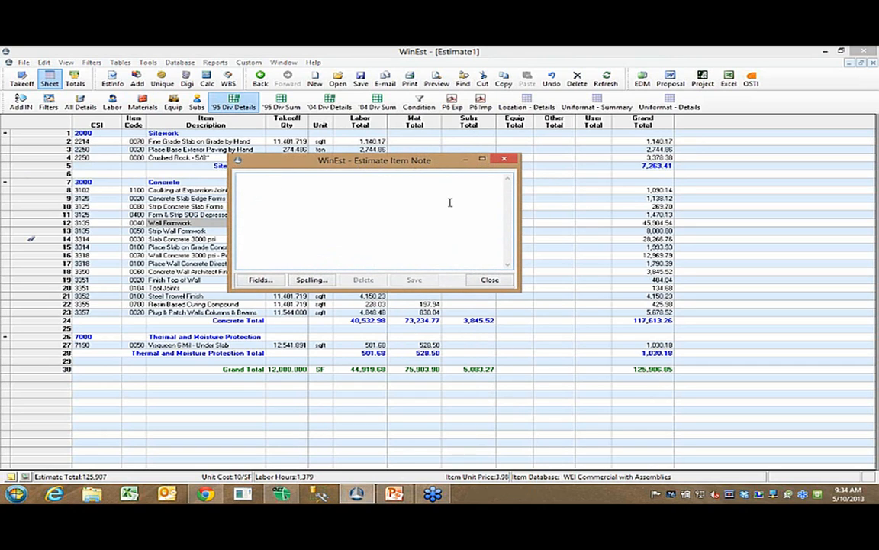
Add the item note 'Check on wall board price.', save it and close the note
type("Check")
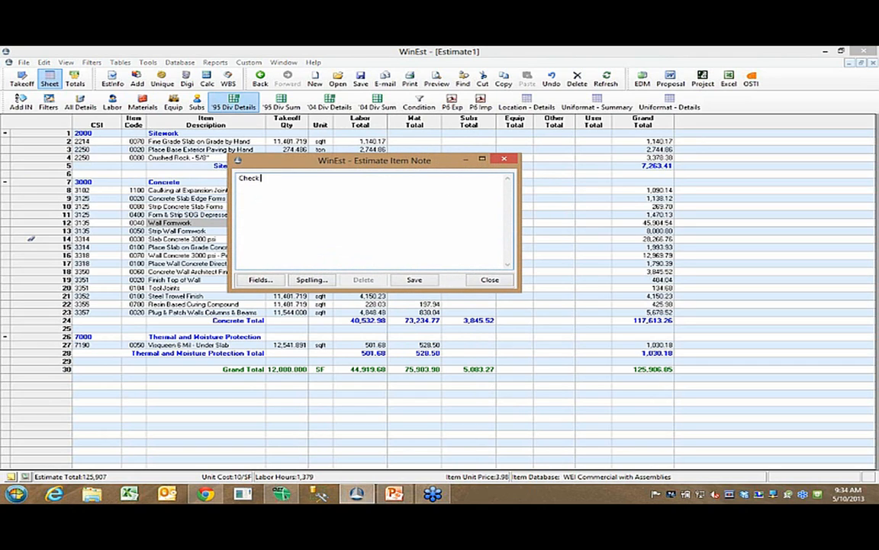
type("on wall b")
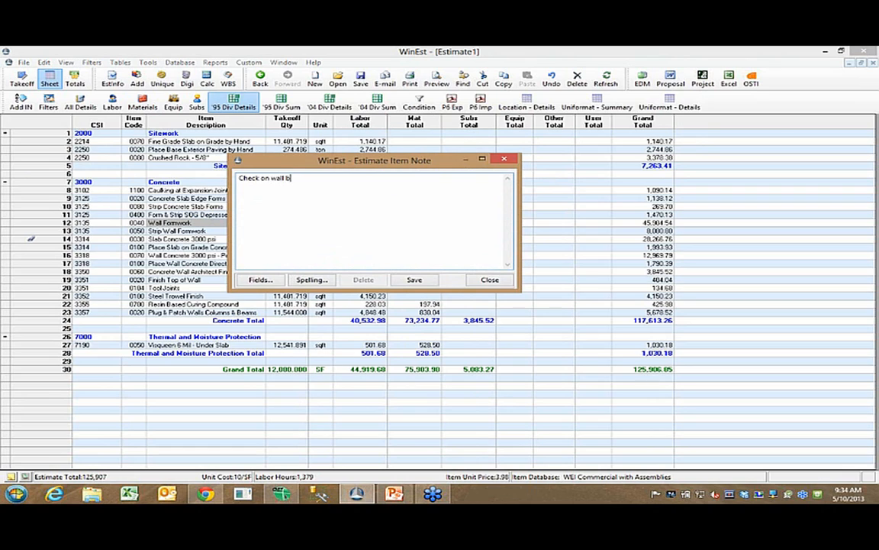
type("oard price.")
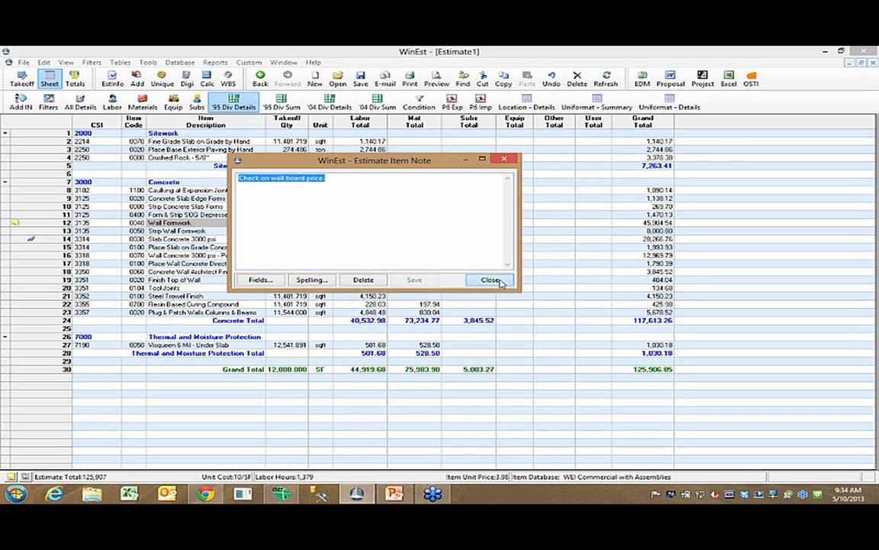
left_click(492, 279)
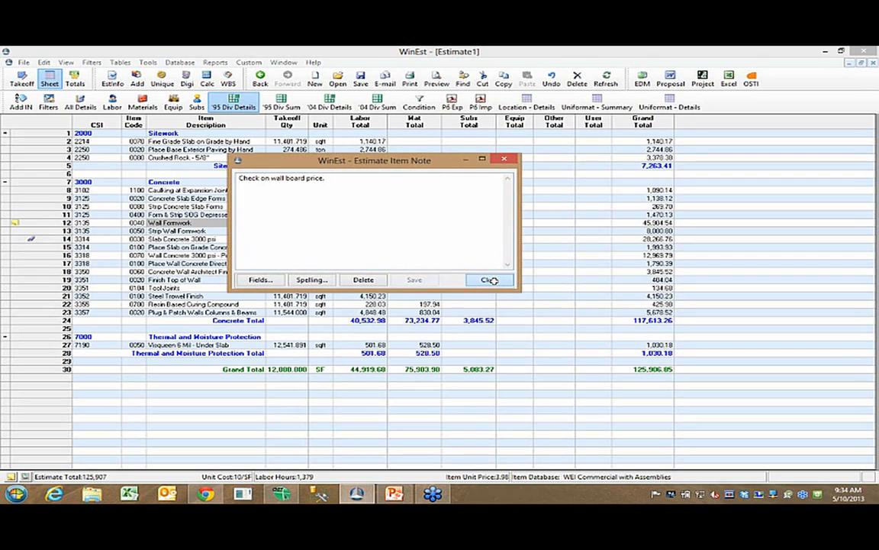
left_click(488, 279)
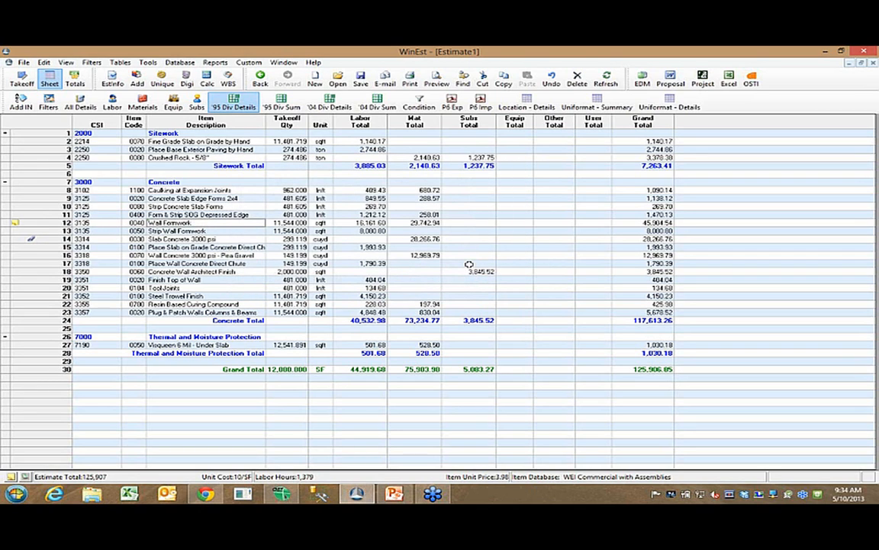